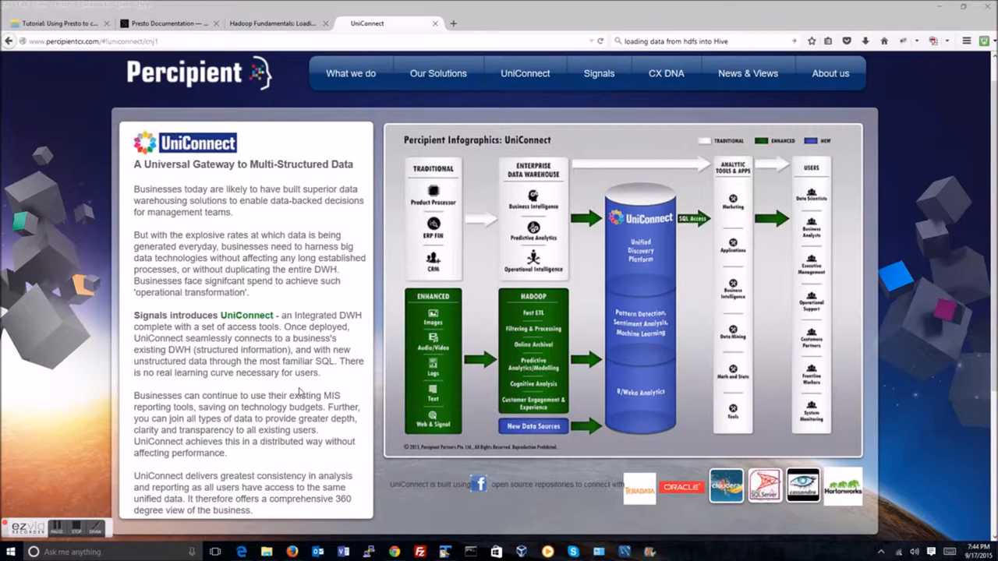
mouse_move(365, 470)
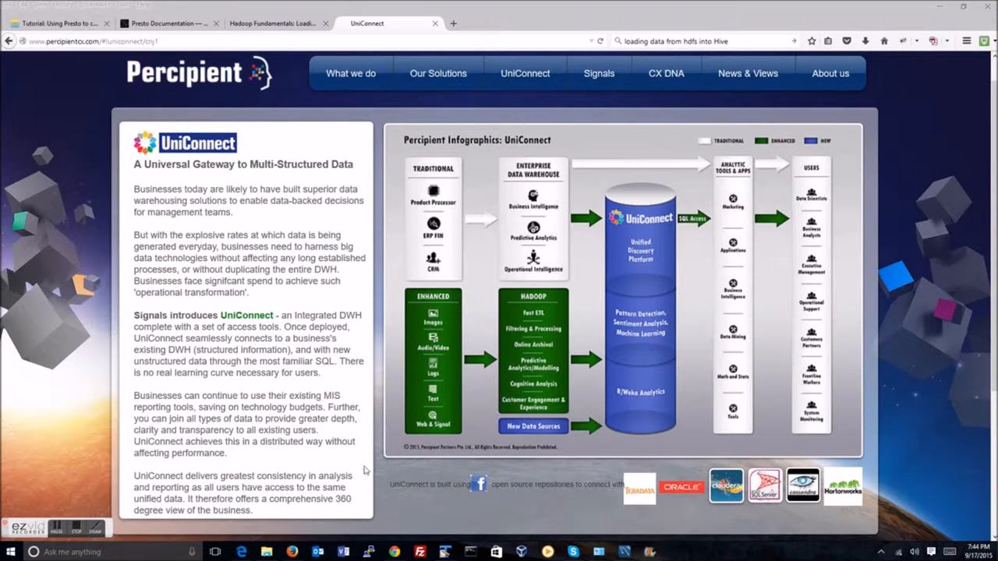
Run select count(*) on movies.tags in MySQL, which returns 465565 rows
left_click(95, 531)
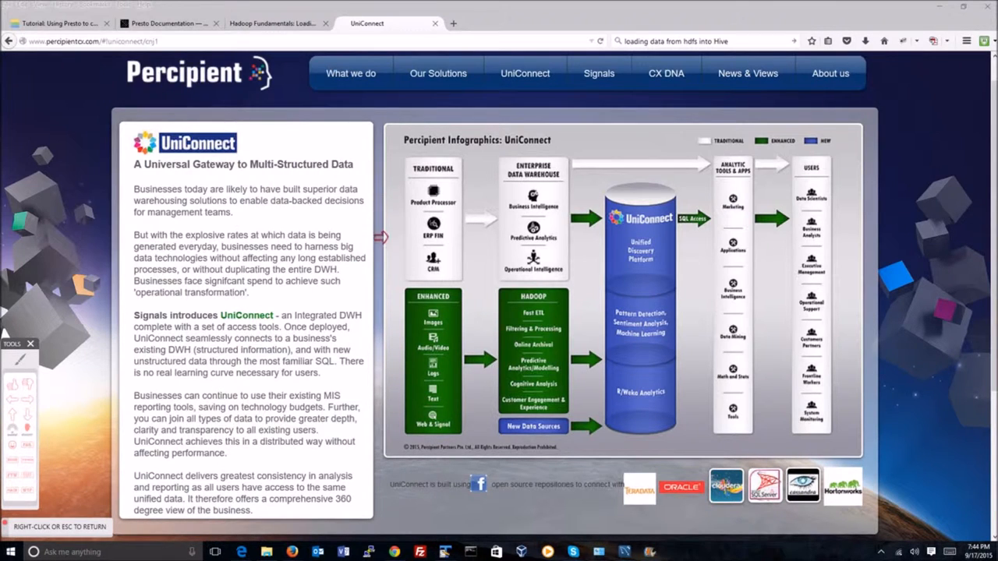
mouse_move(387, 231)
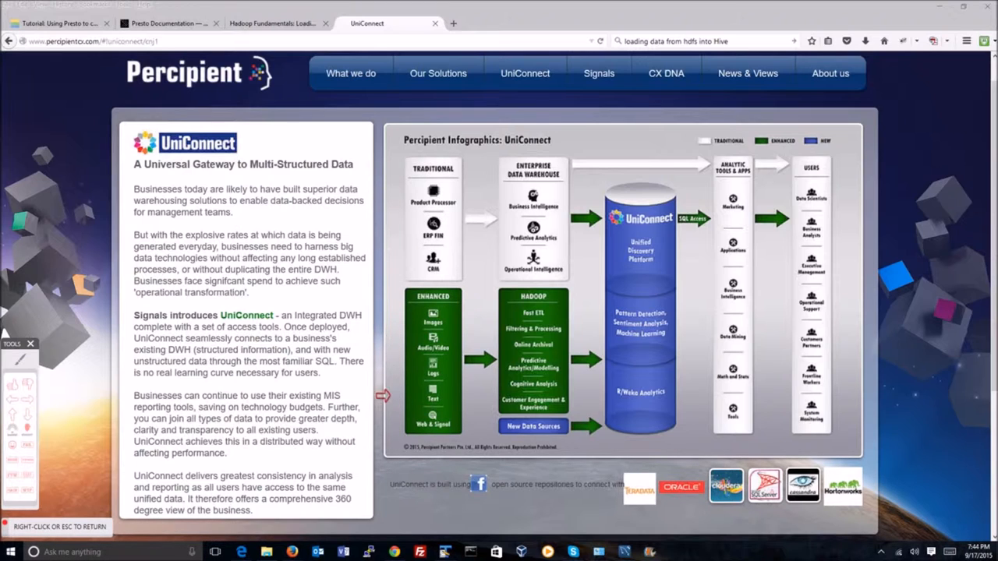
mouse_move(391, 352)
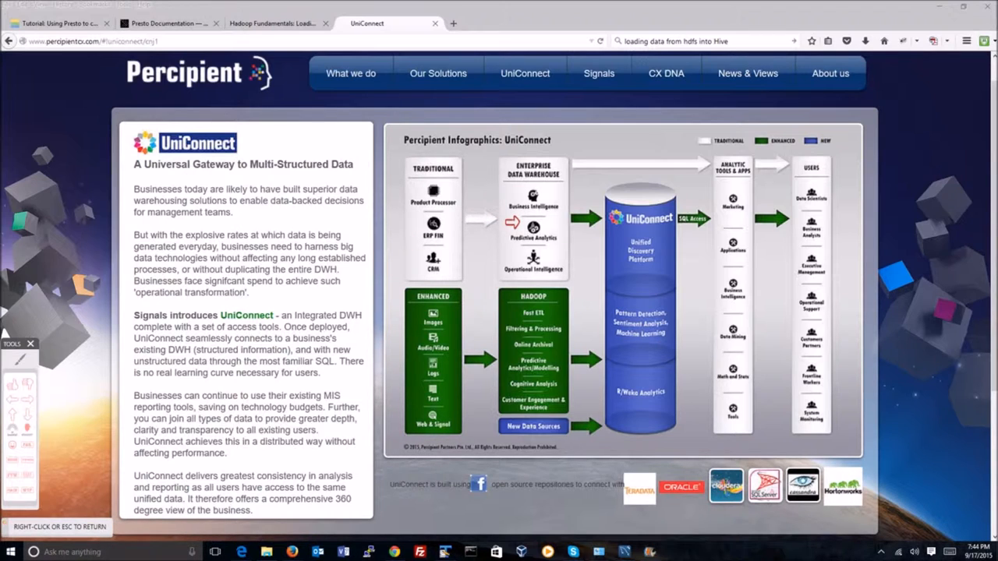
mouse_move(565, 154)
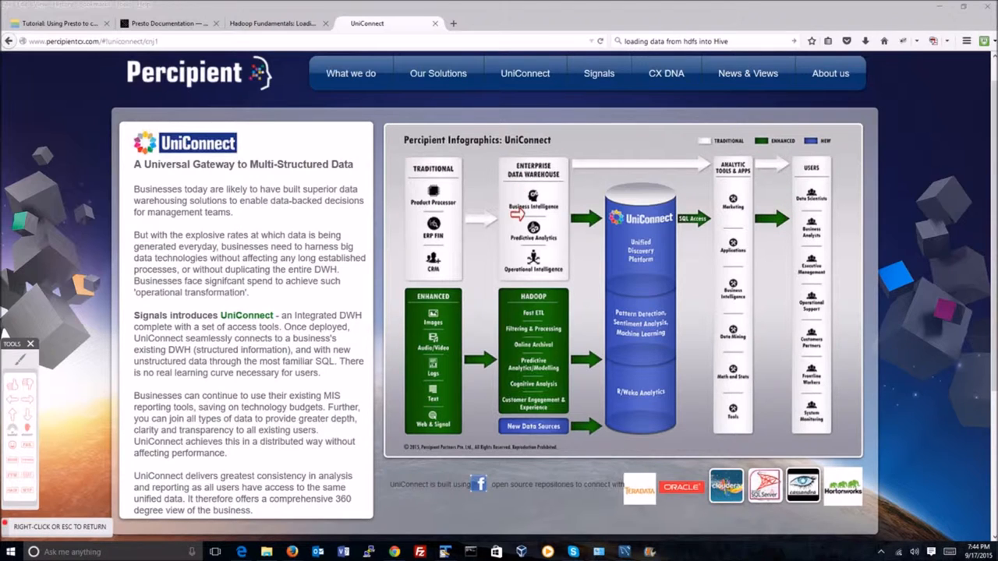
mouse_move(569, 352)
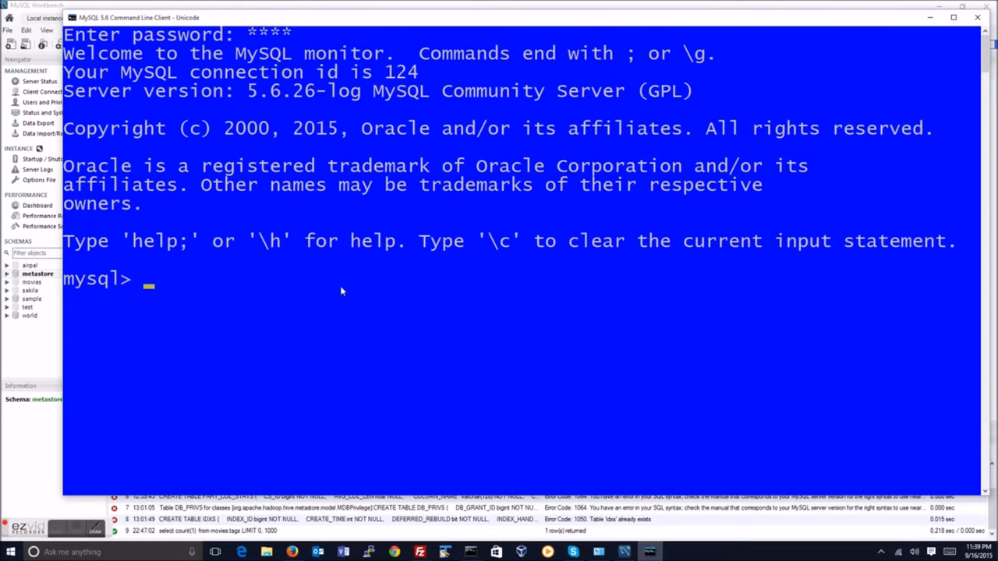
mouse_move(217, 384)
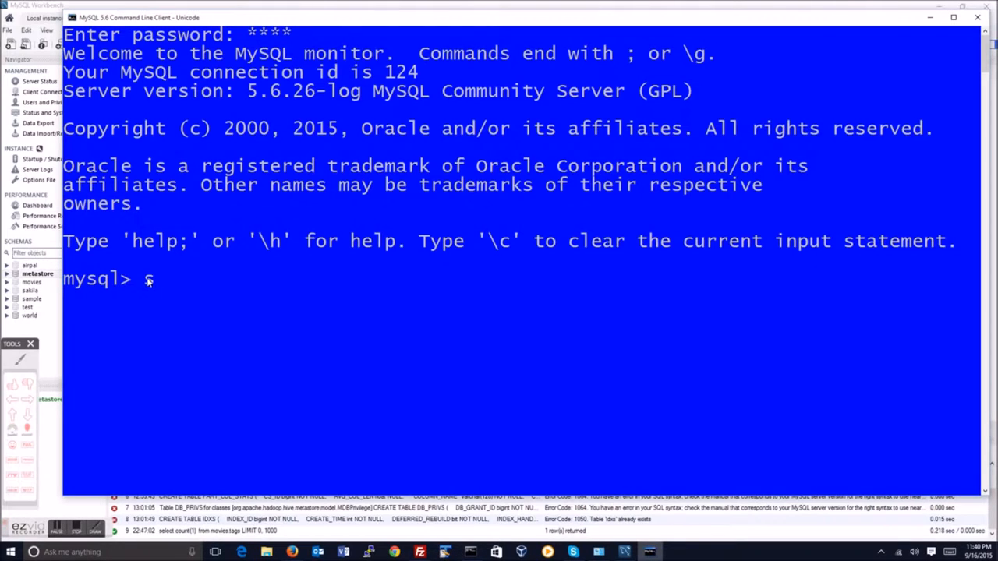
type("select")
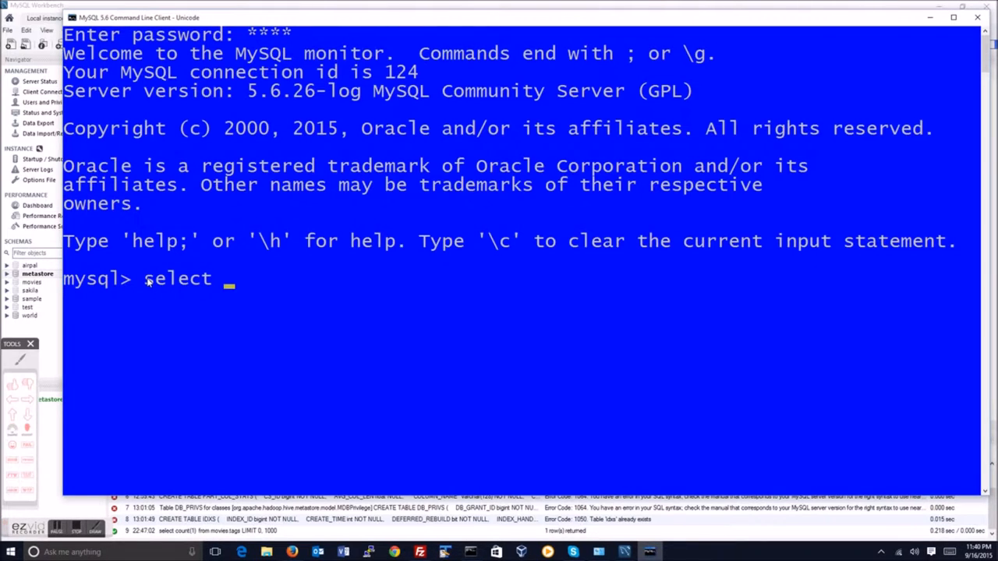
type("count")
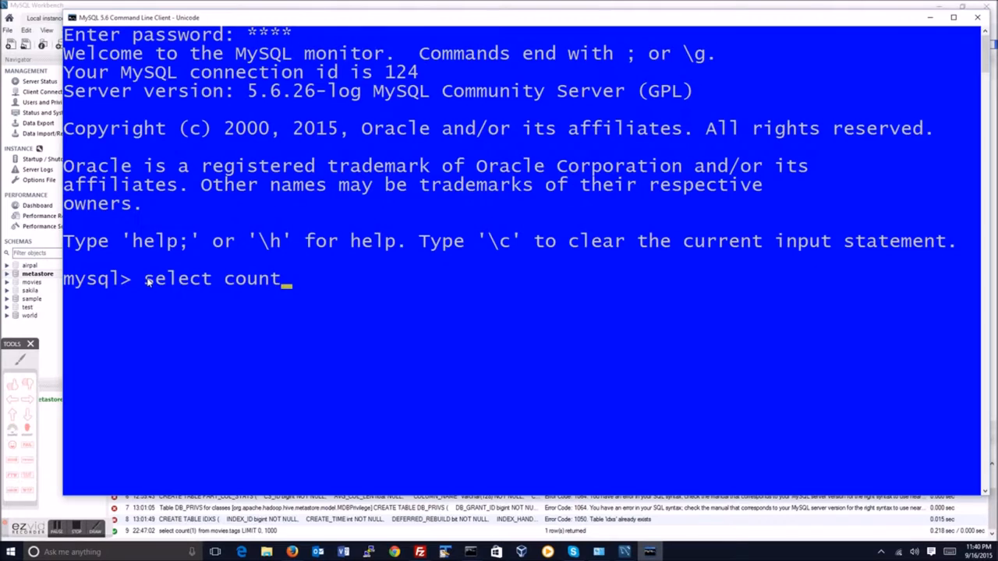
type("(*) from")
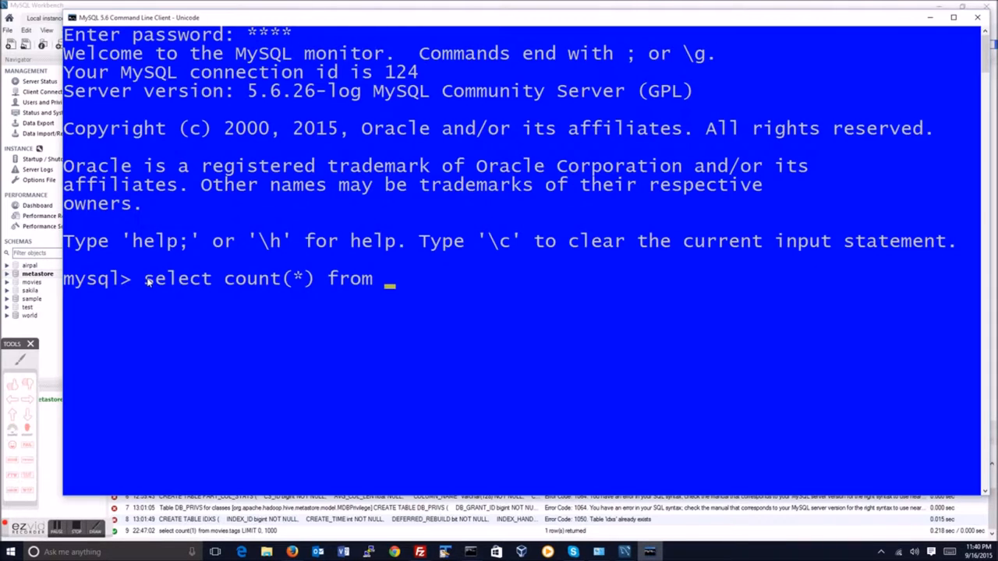
type("tags;")
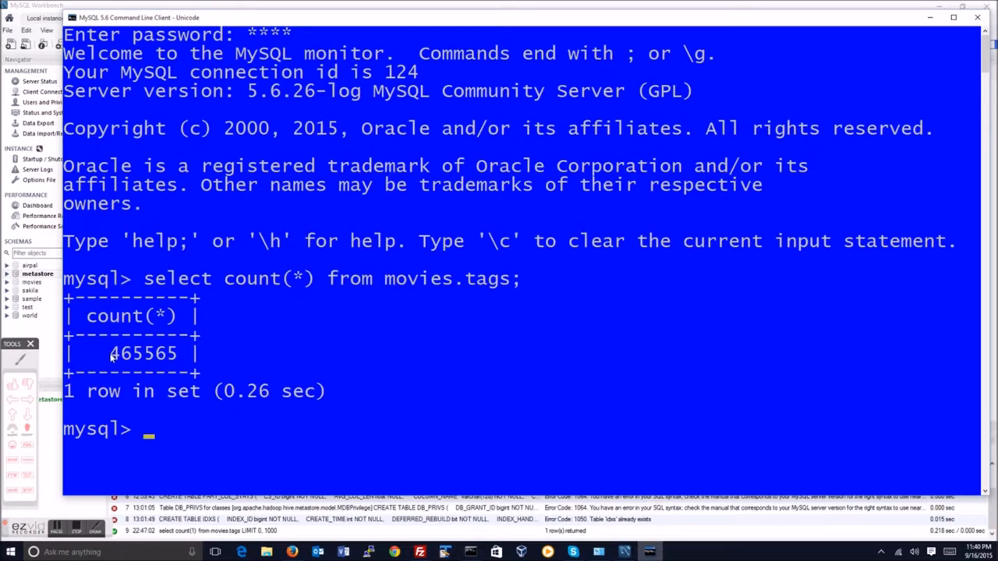
mouse_move(215, 437)
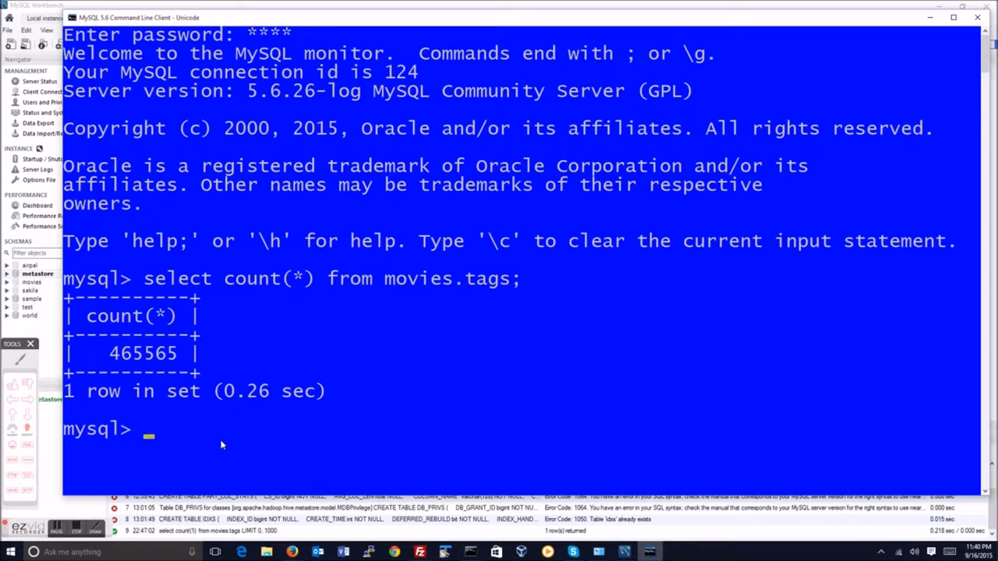
Describe movies.tags in MySQL, showing the userid, movieid and tag columns
type("describe t")
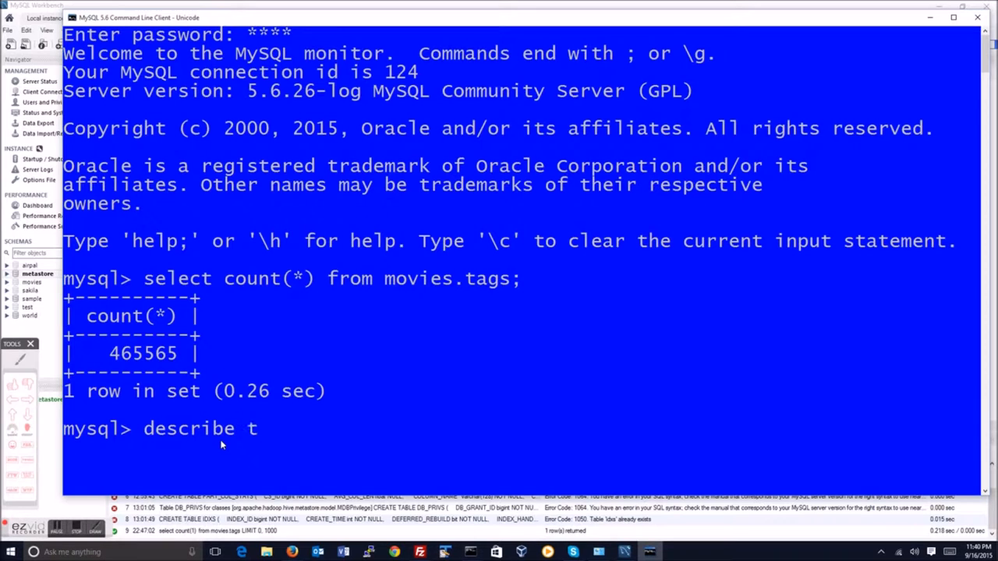
type("ag")
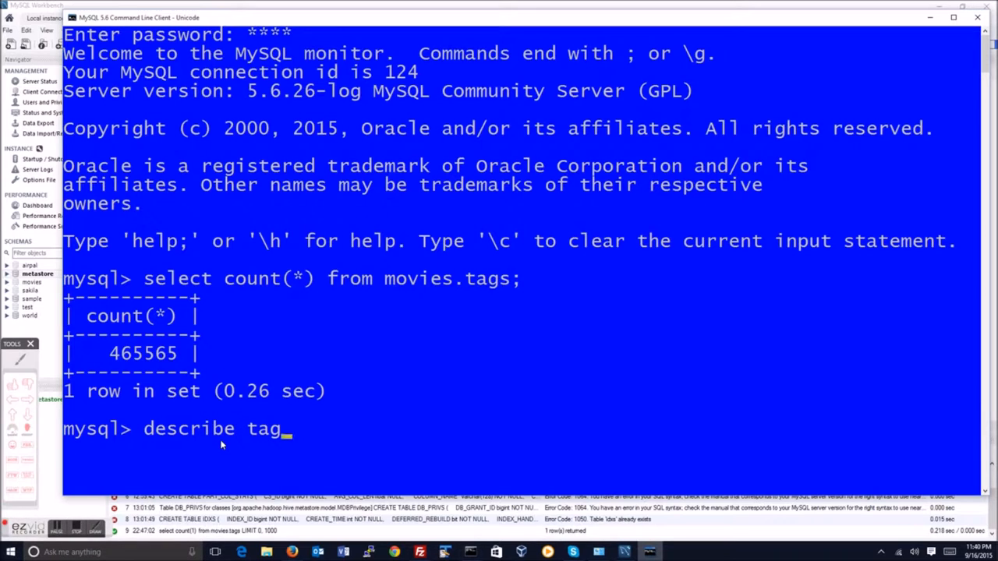
key("BackSpace")
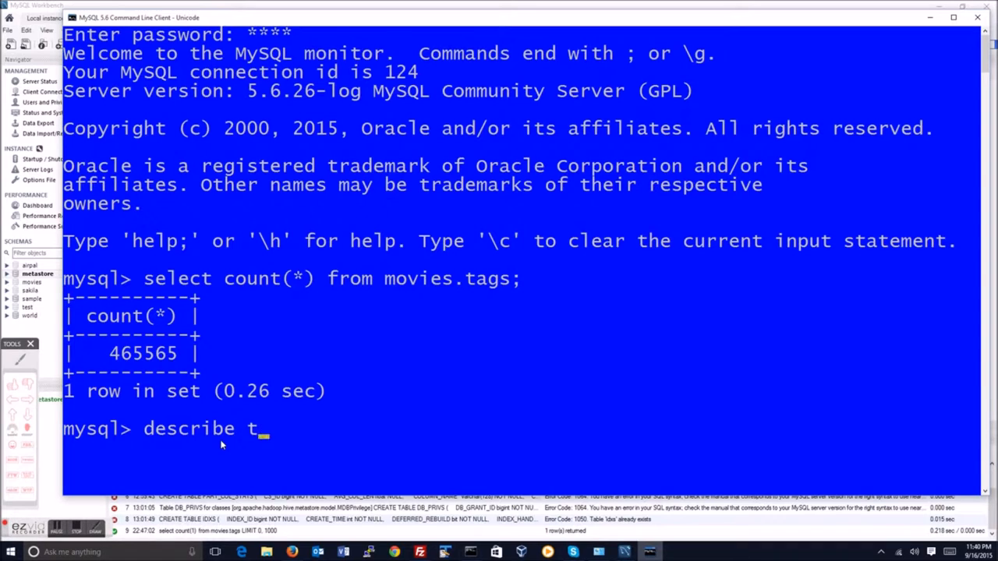
type("ovies.tags;")
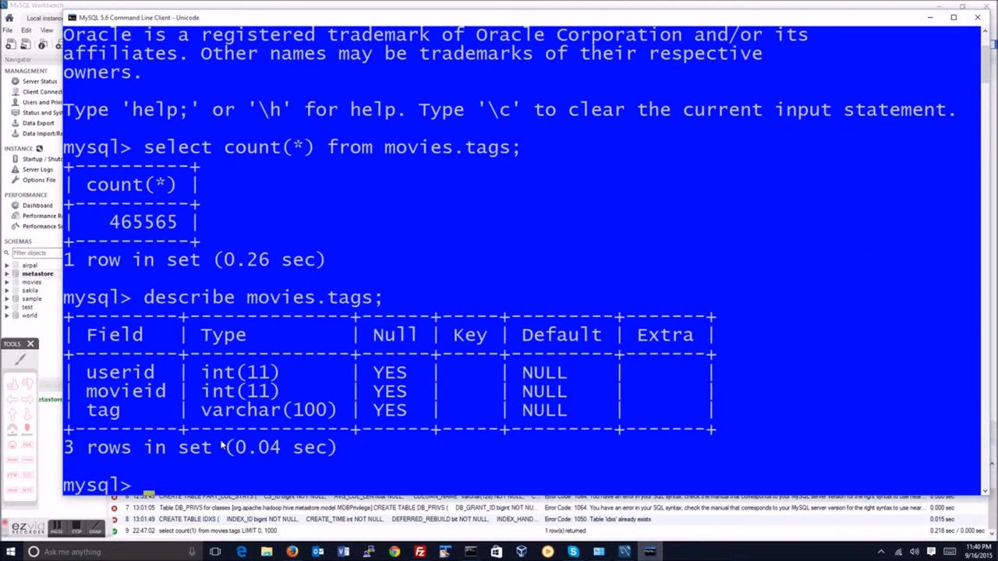
mouse_move(278, 444)
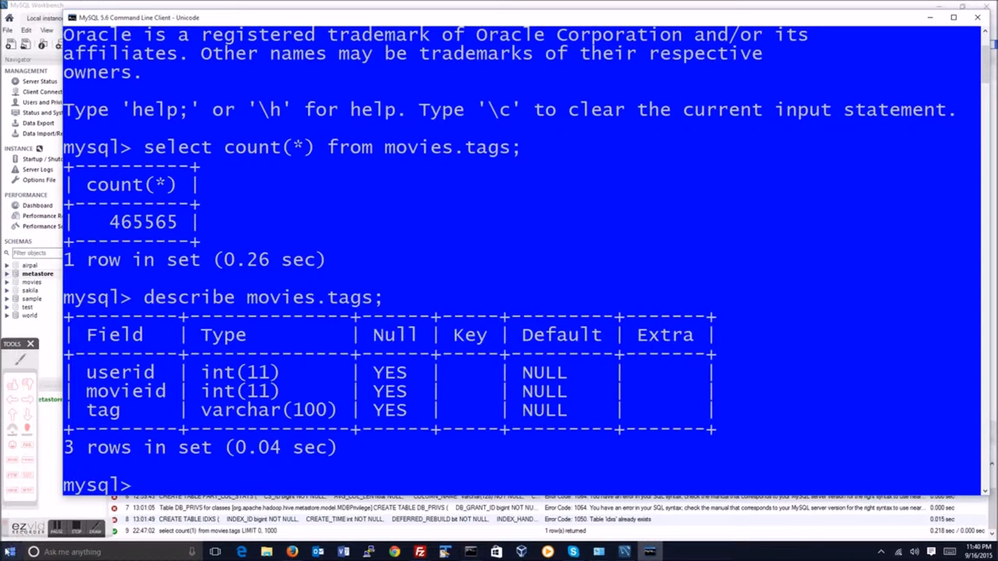
left_click(9, 551)
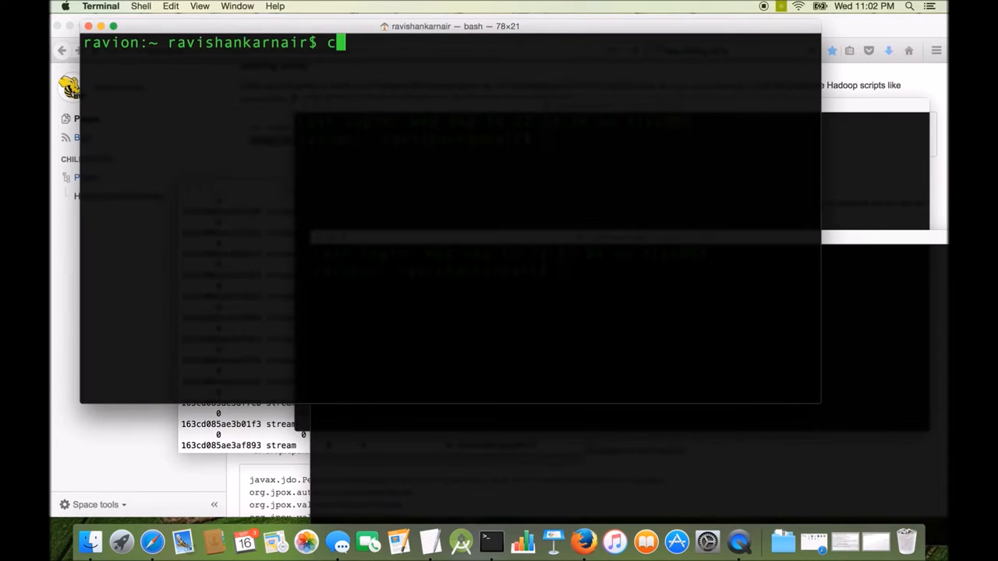
Move into data/ml-20m, list its files and view ratings.csv in vi
type("d data")
type("ls")
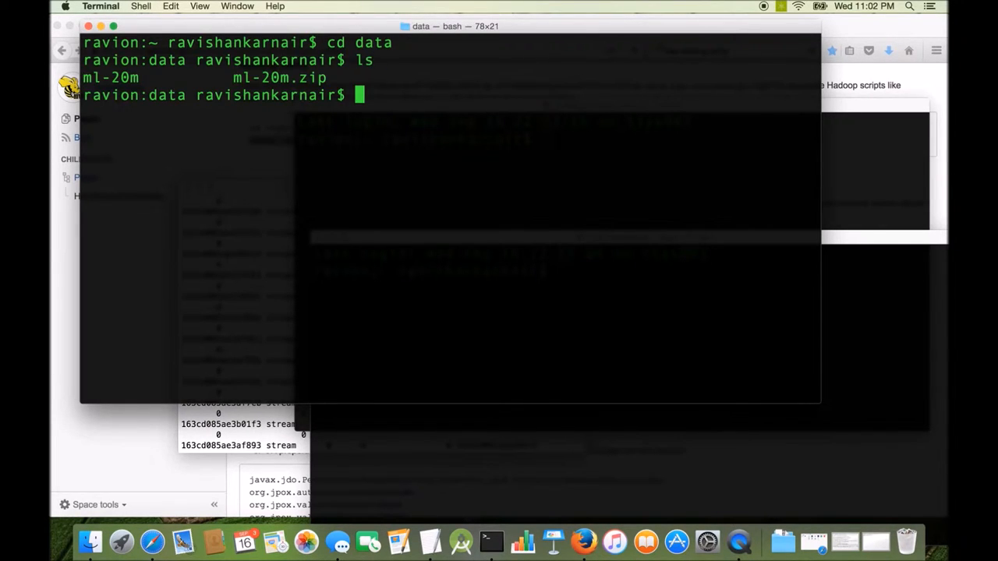
type("cd ml-20m")
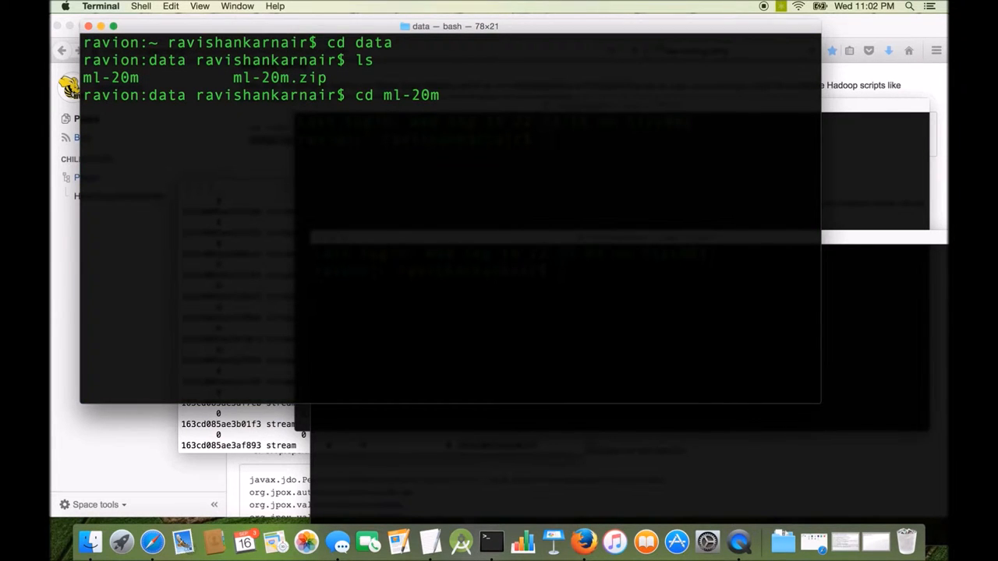
type("l-20m ravishankarnair$ l")
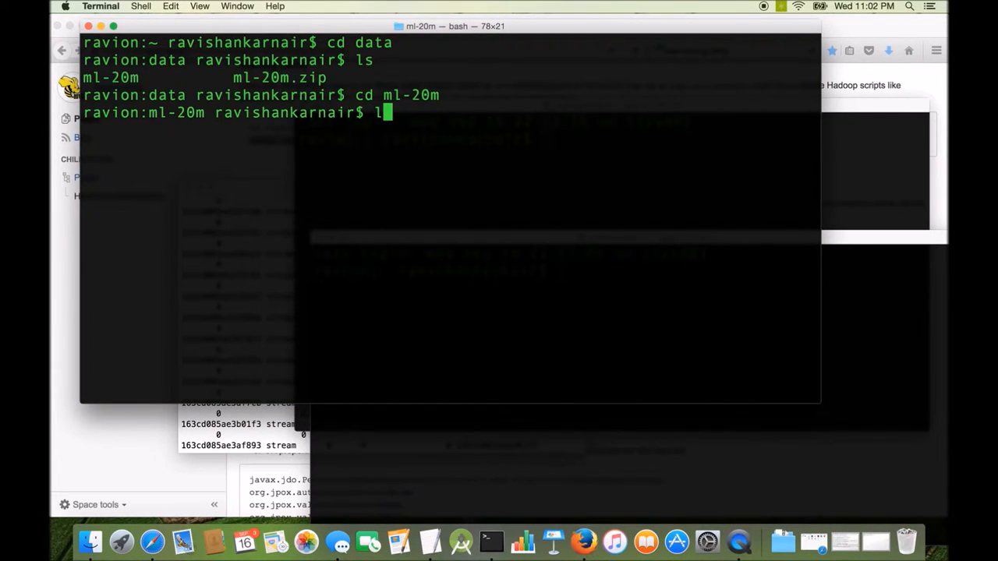
type("vi ratings.csv")
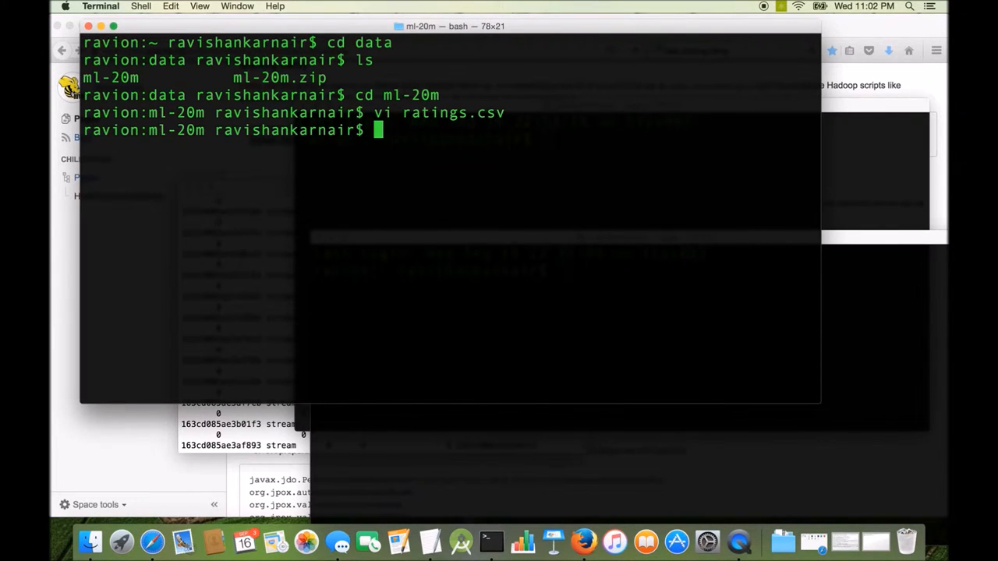
type("hive")
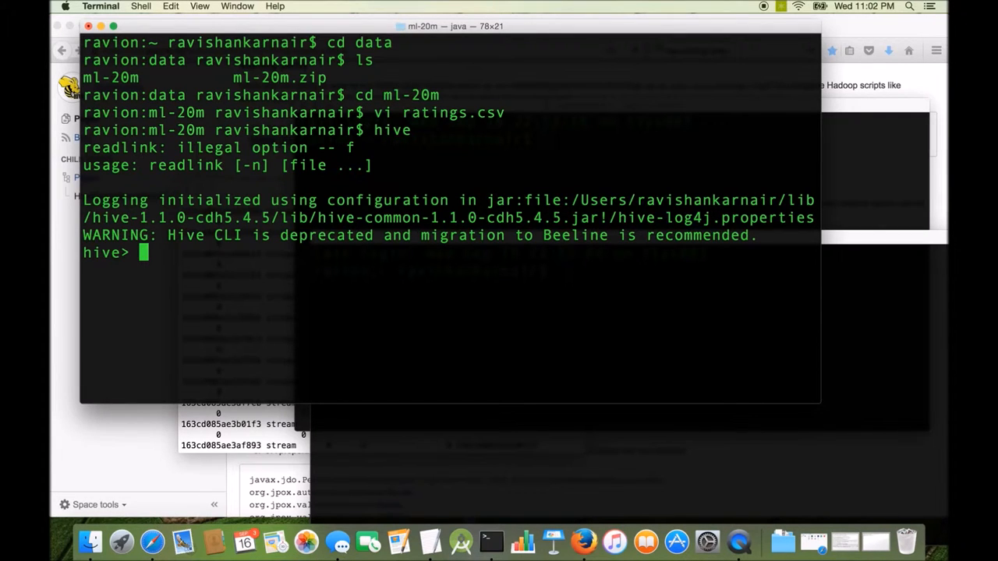
List Hive tables and count the ratings table rows, which returns 0
type("show tables;")
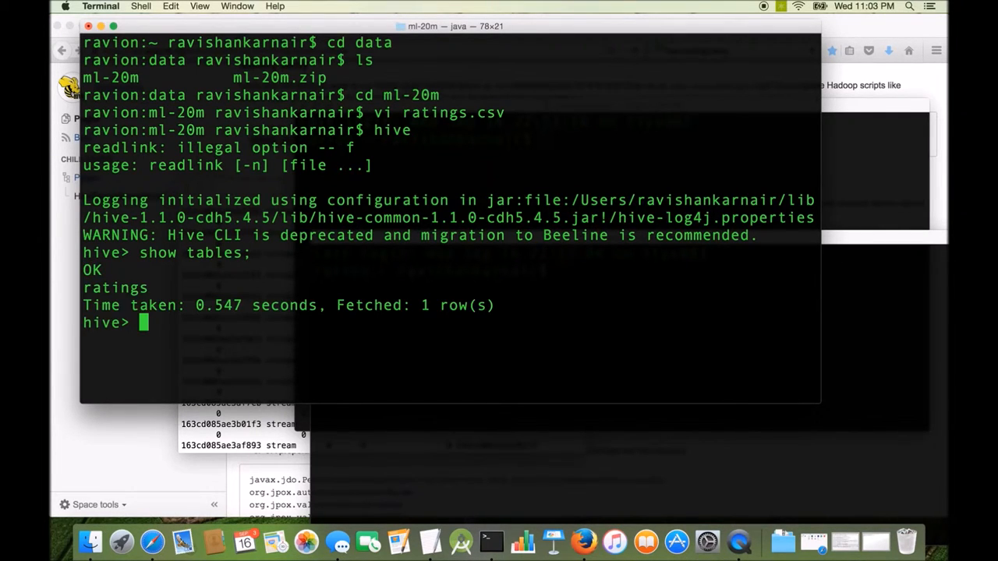
type("select co")
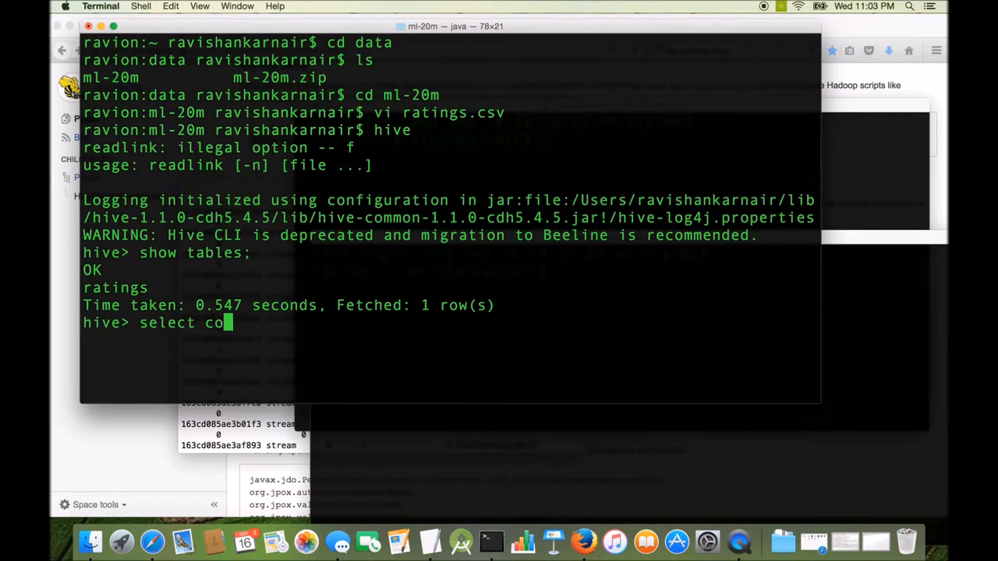
type("unt(*)")
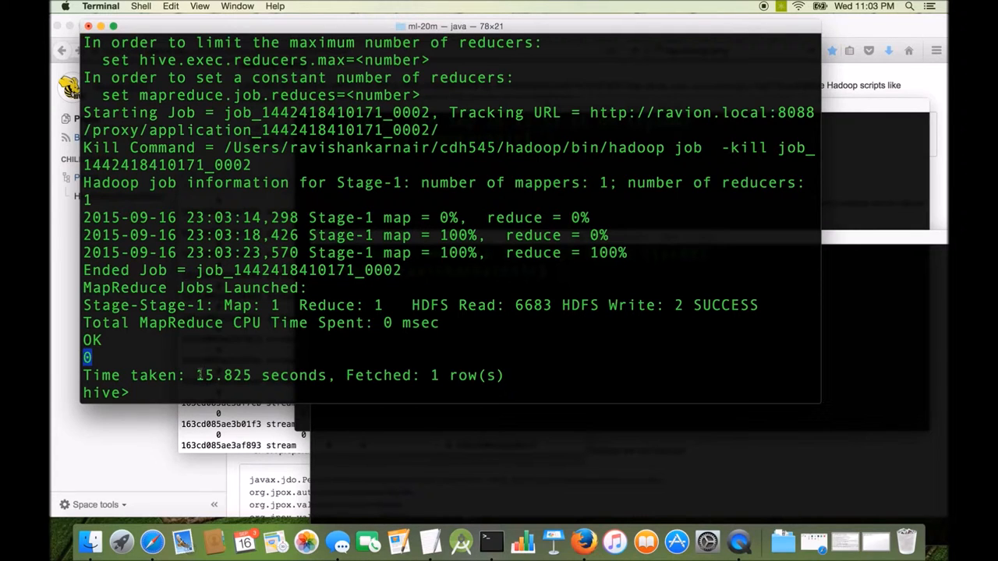
double_click(222, 375)
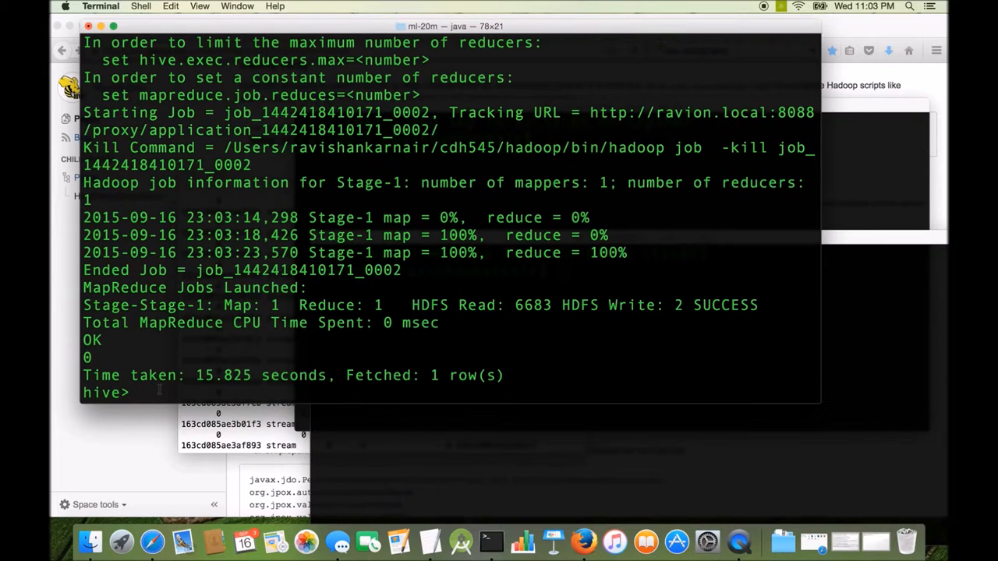
Start a load data statement, then exit Hive back to the bash shell
type("load")
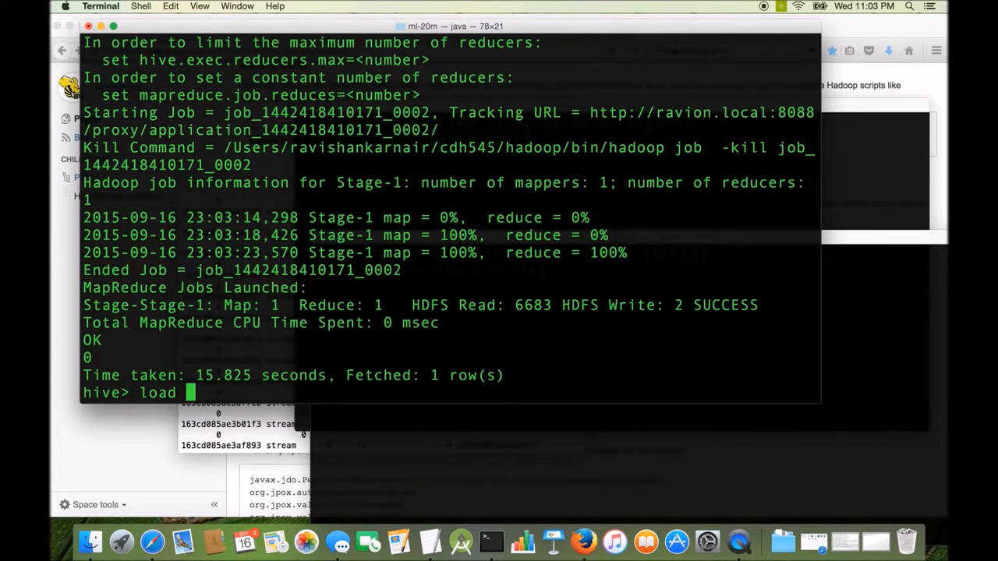
type("data")
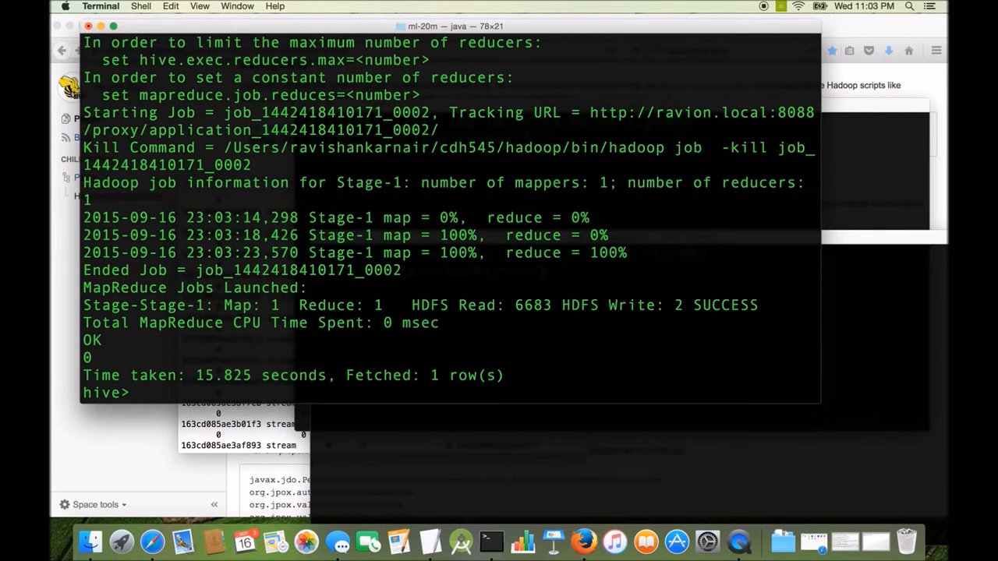
type("exit")
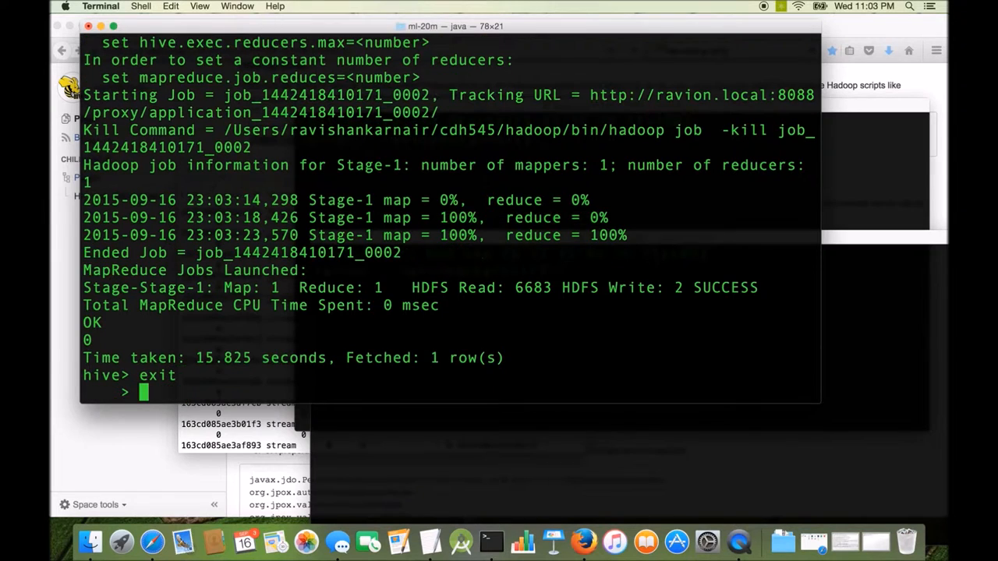
type("c")
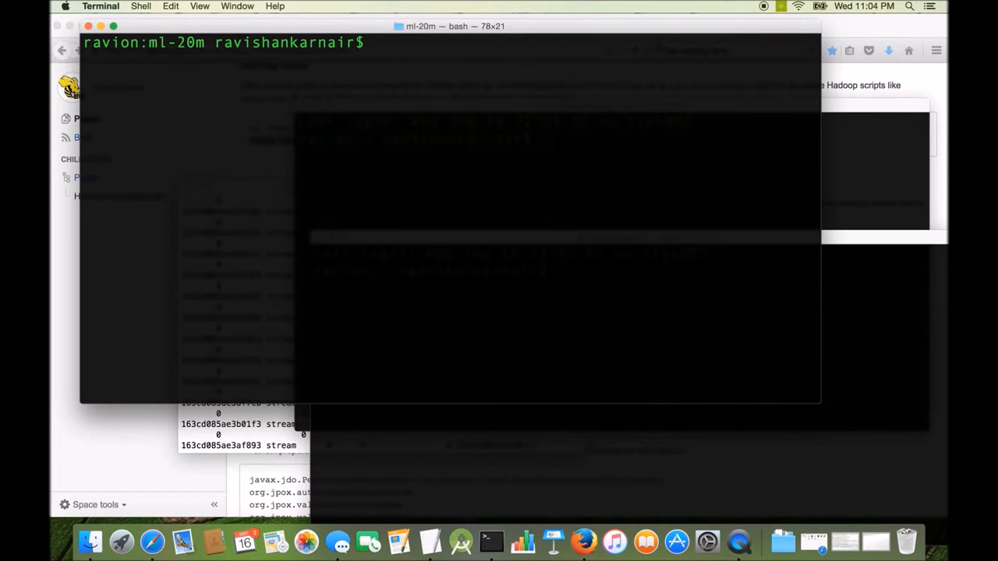
type("h")
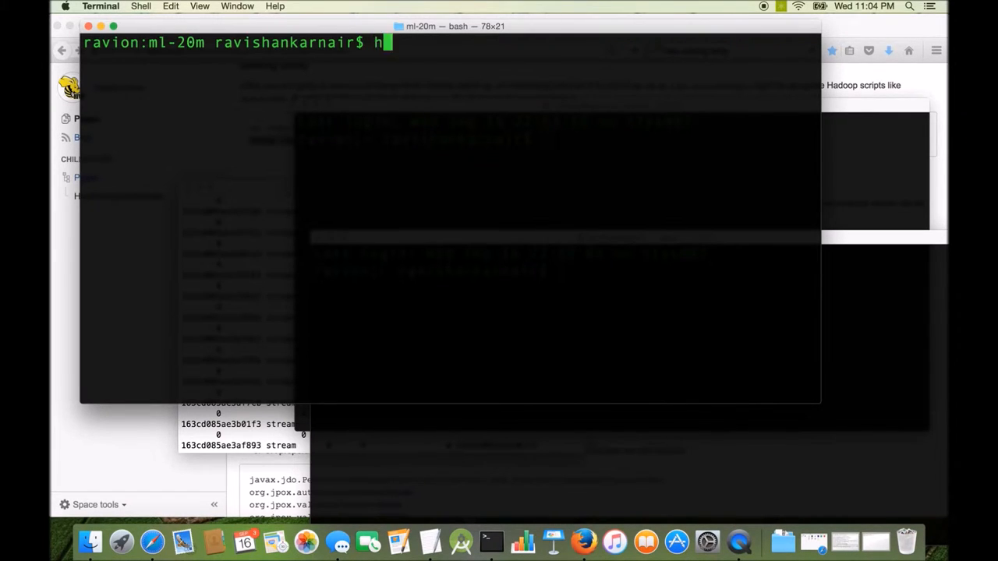
type("adoop")
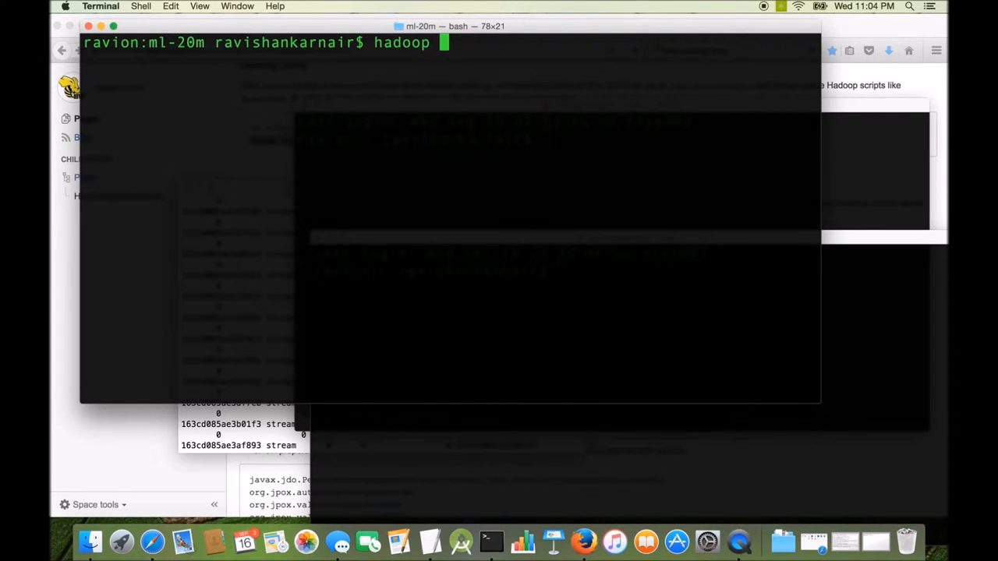
Create the /data HDFS directory and upload ratings.csv into it
type("fs -mkd")
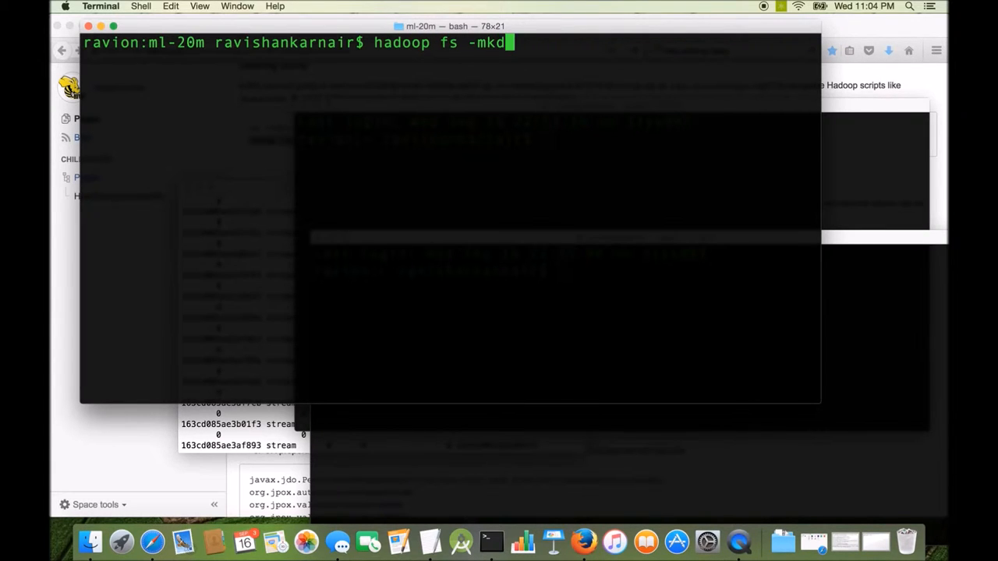
type("ir")
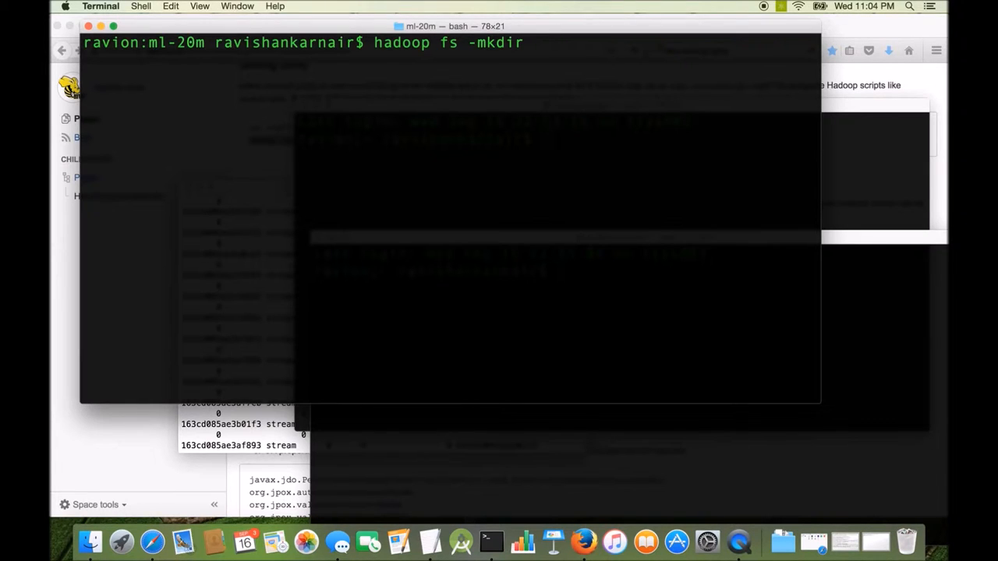
type("/data")
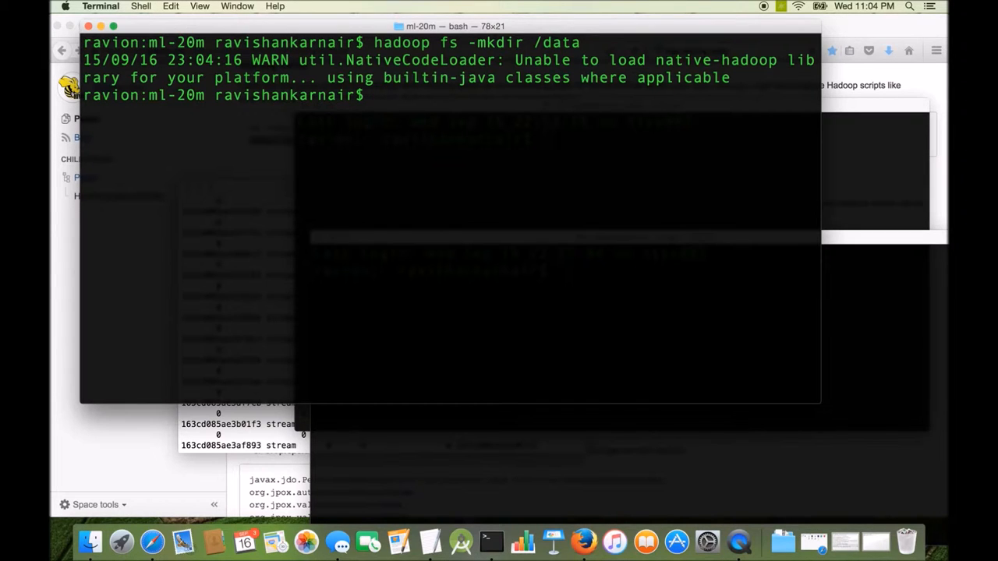
type("hadoop f")
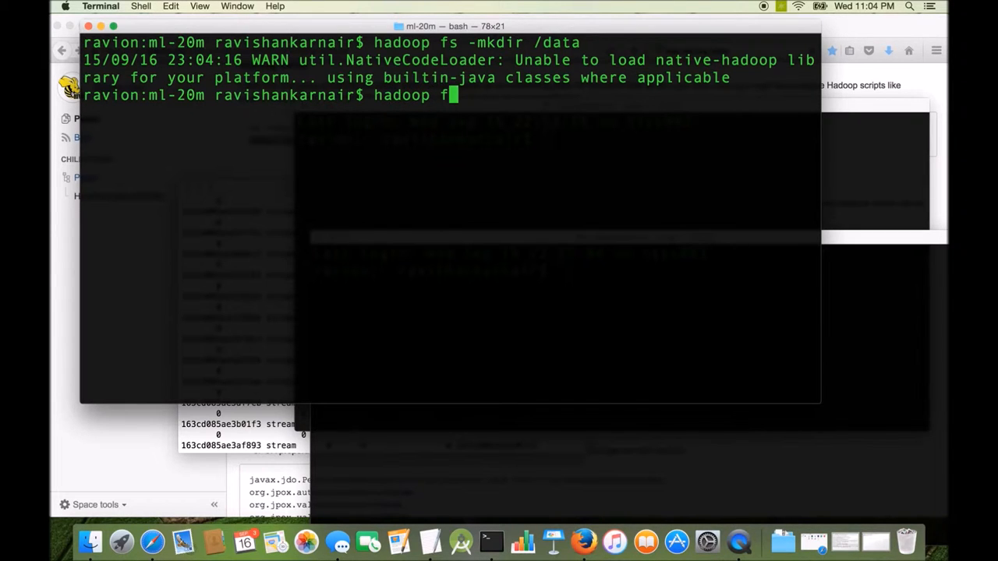
type("s -pu")
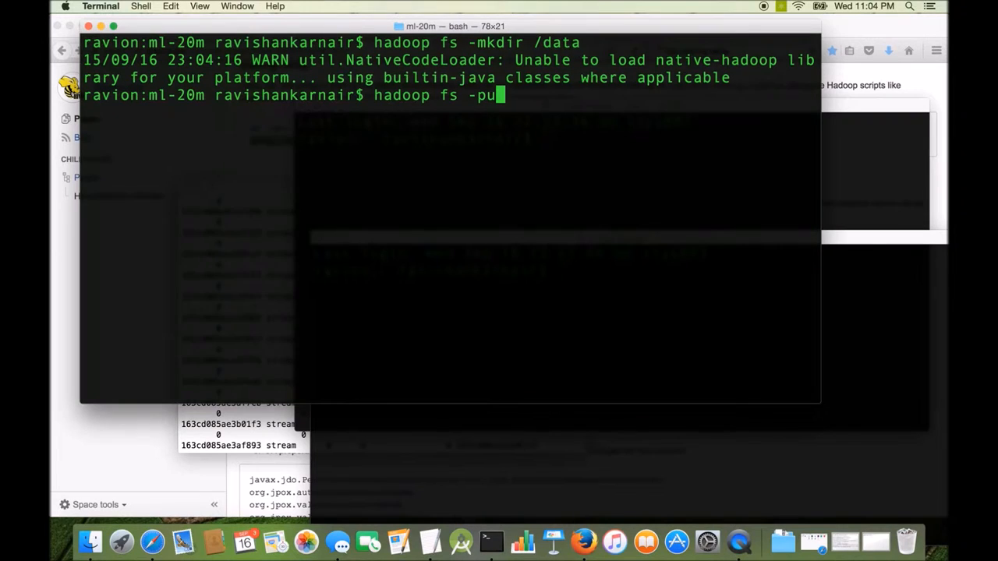
type("t")
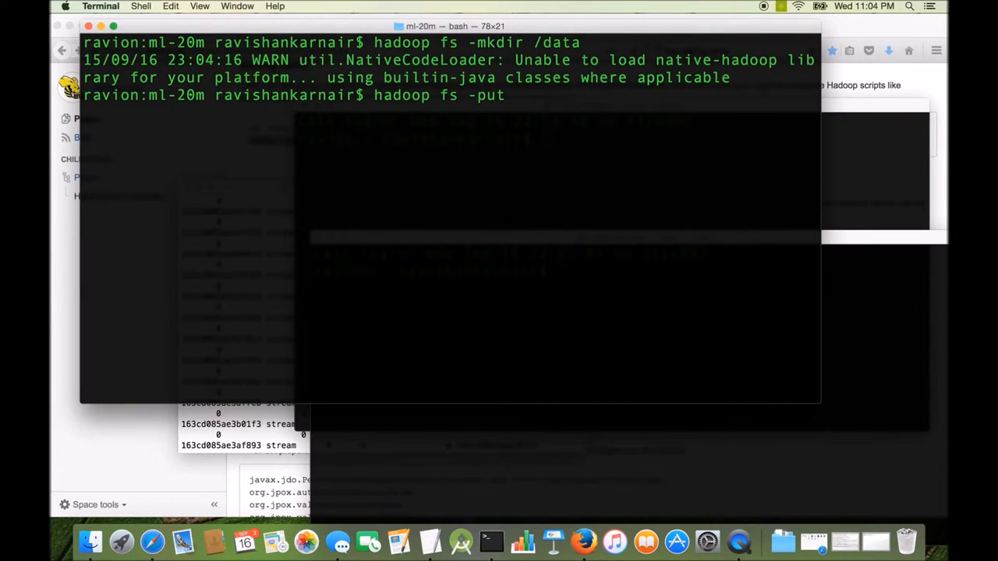
type("ratings.csv")
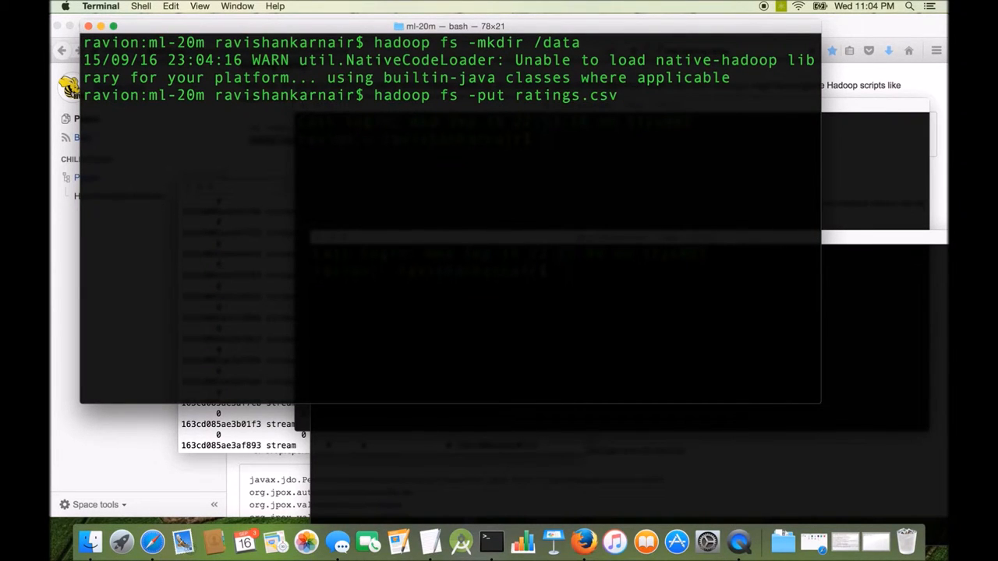
type("/data")
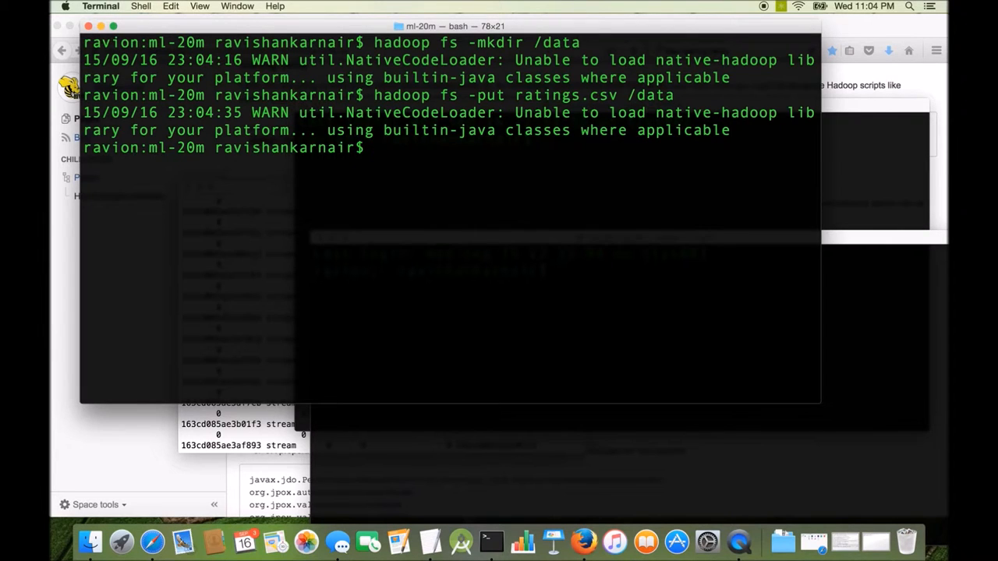
List /data in HDFS to confirm ratings.csv, then clear and relaunch Hive
type("hadoop")
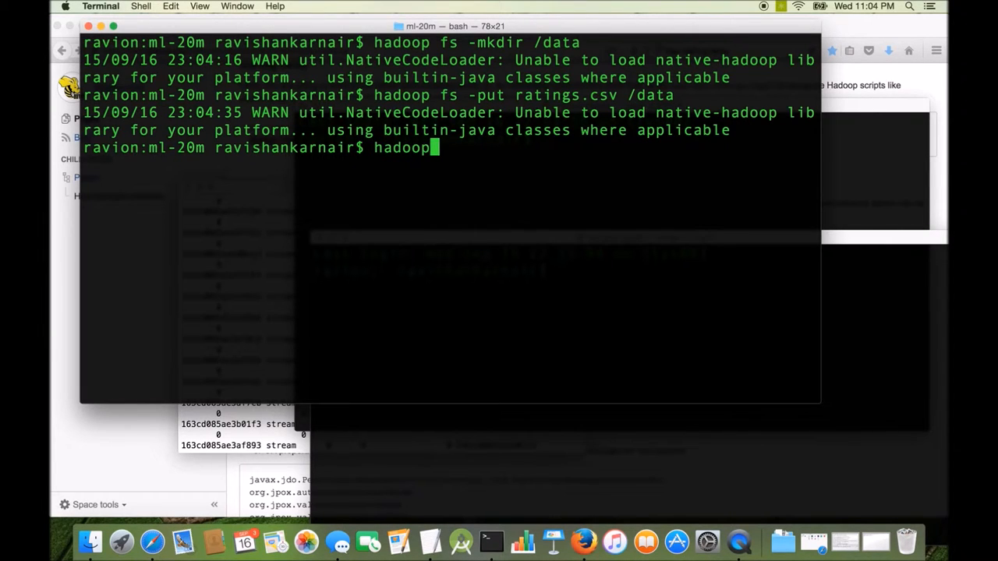
type("fs -ls /data")
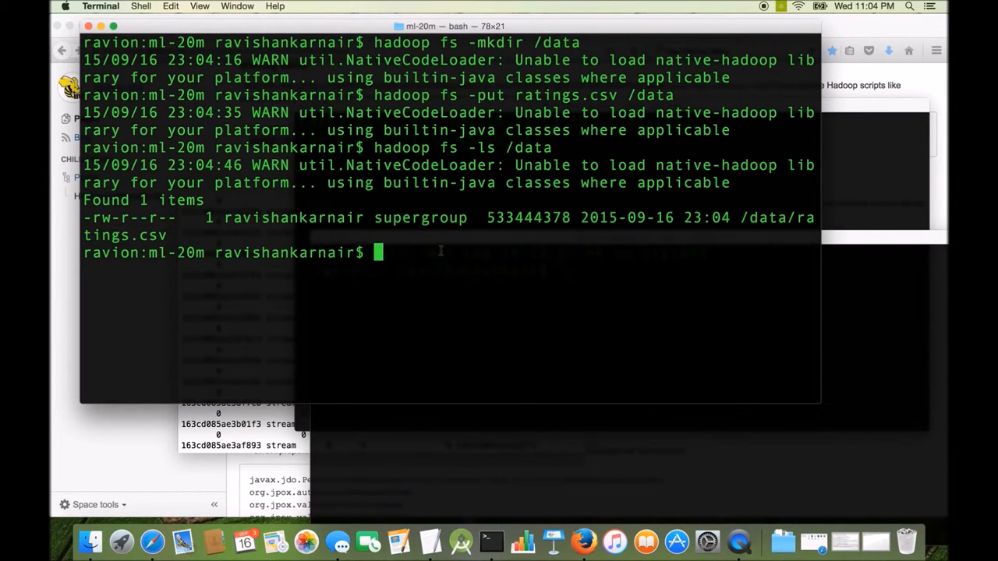
type("cl")
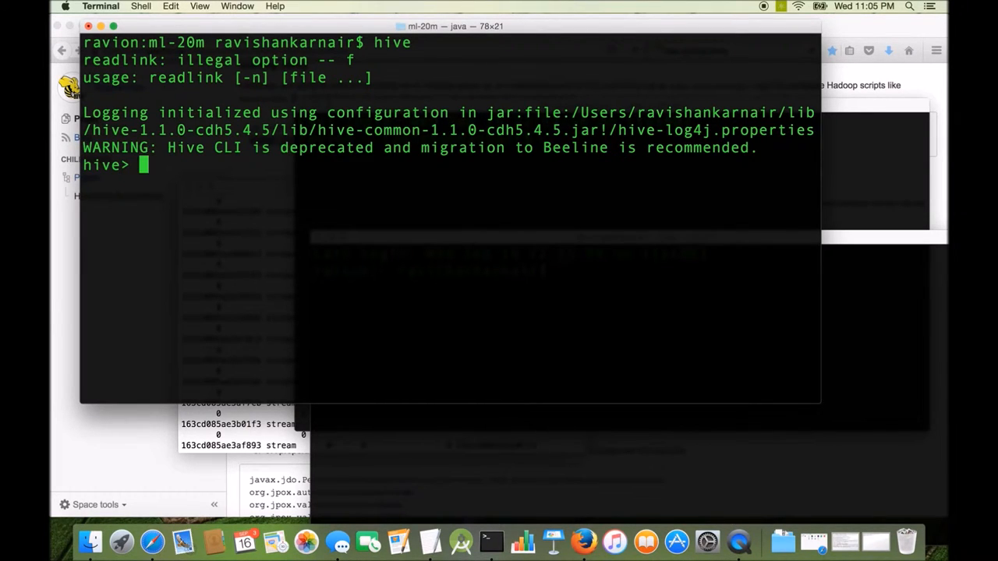
Load '/data/ratings.csv' into the Hive ratings table, which reports 533444378 bytes loaded
type("load data")
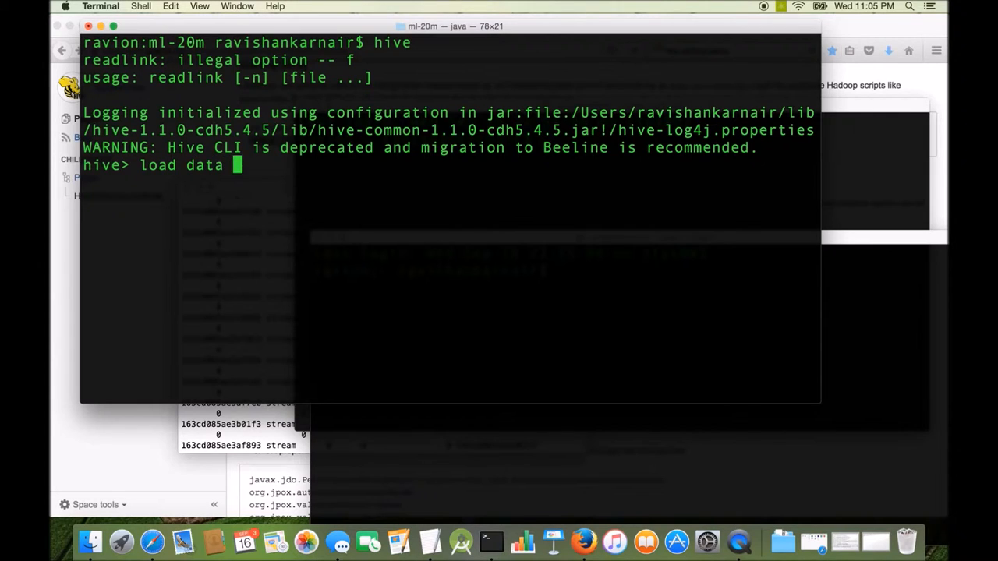
type("inpath")
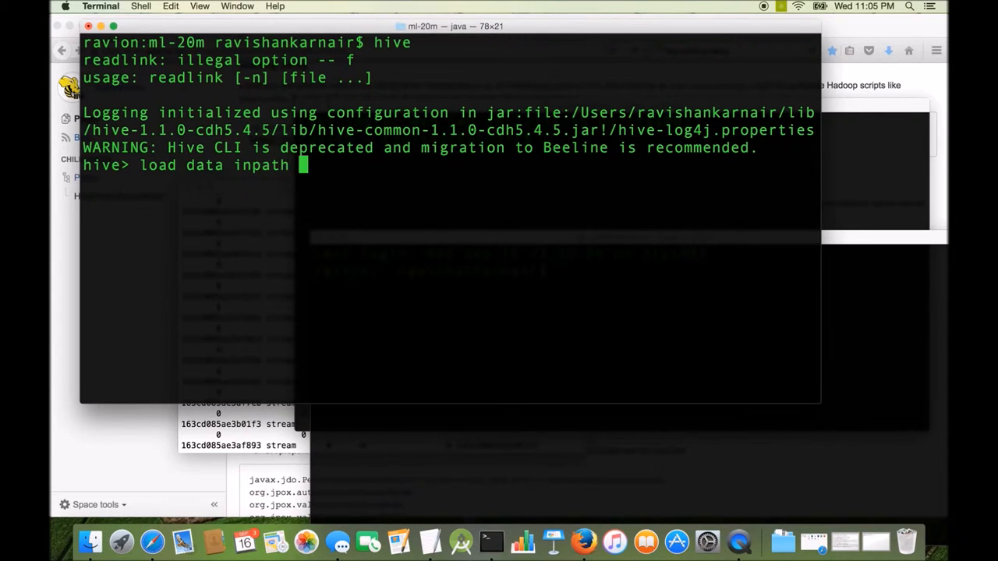
type("'data")
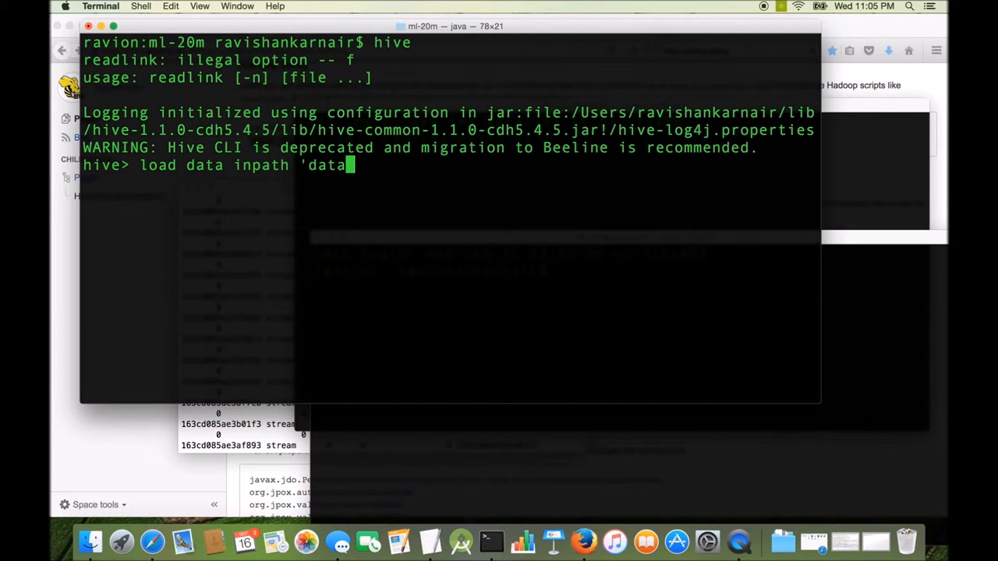
key("backspace")
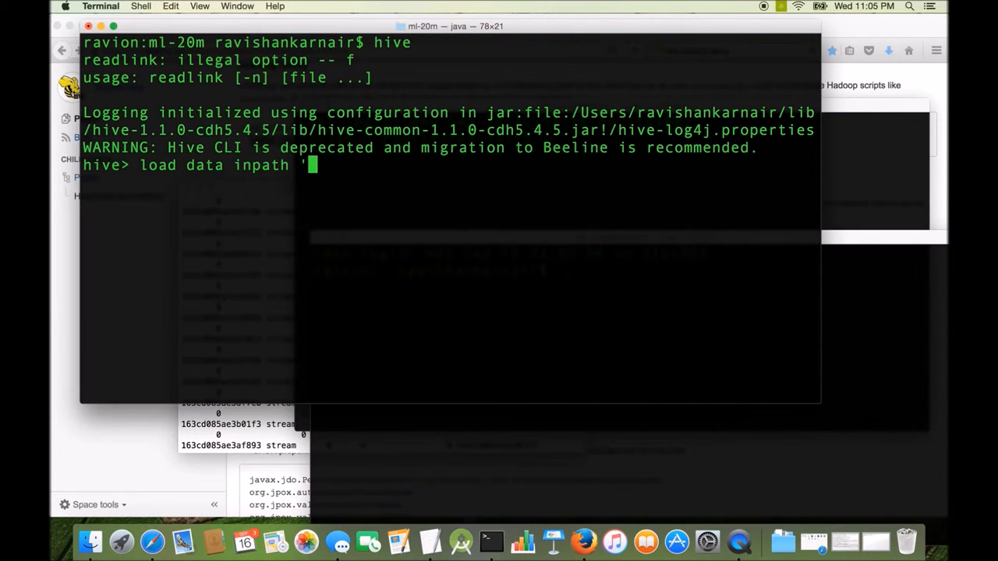
type("/data/")
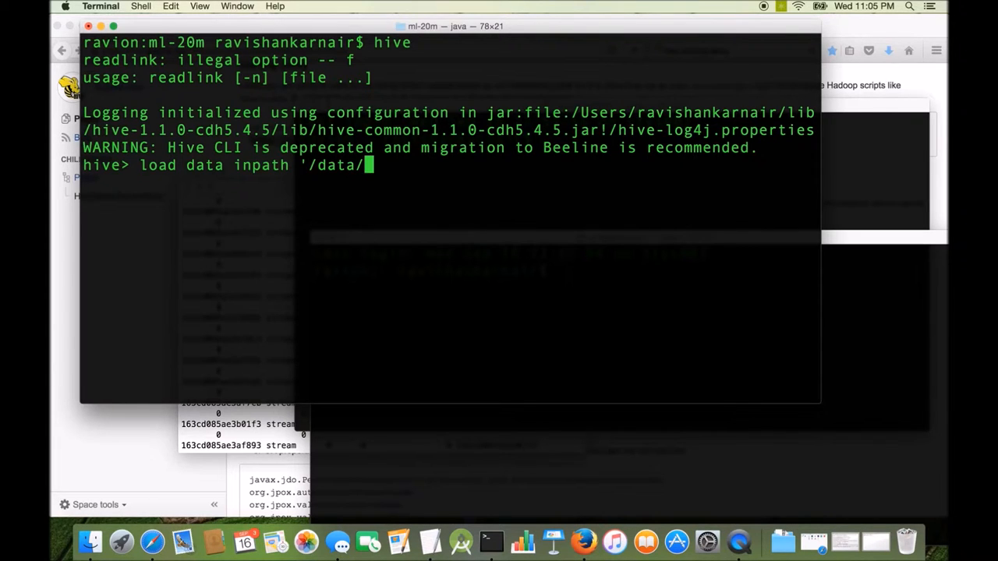
type("ratings.")
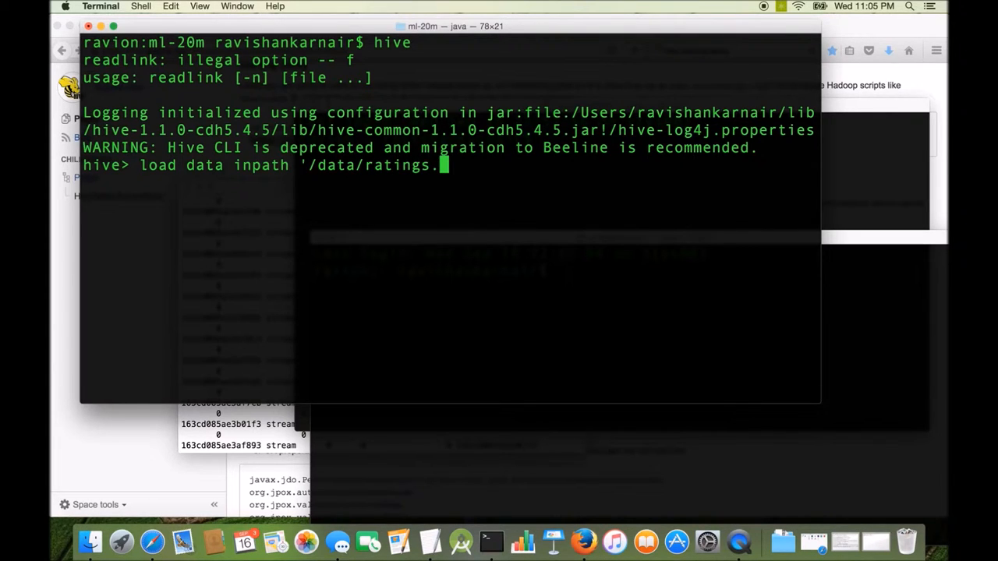
type("csv'")
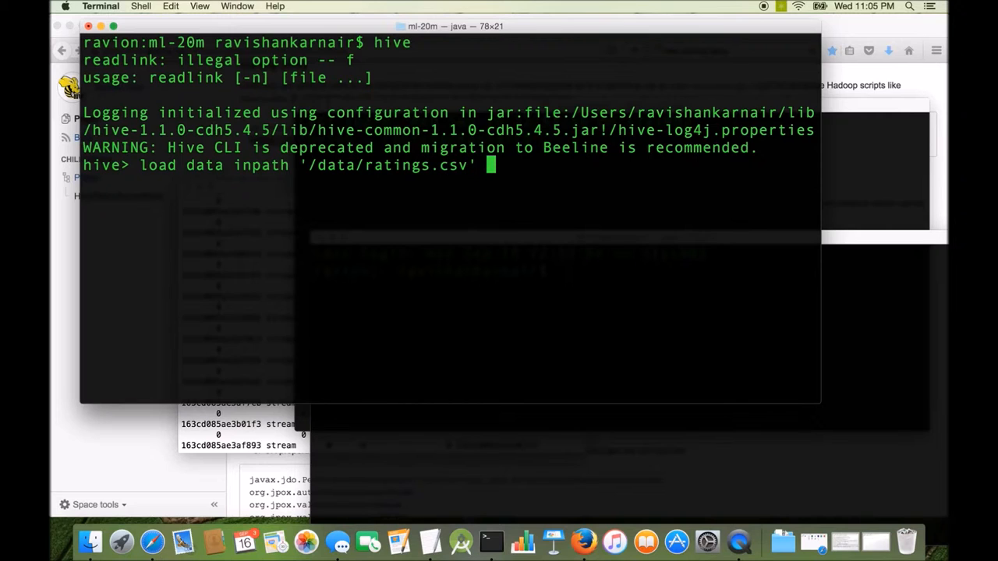
type("into")
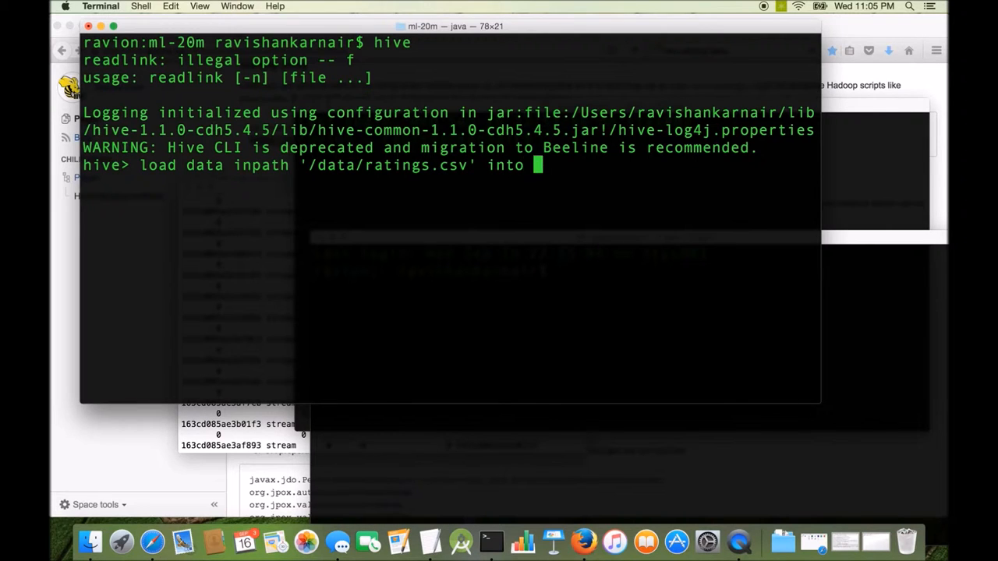
type("table r")
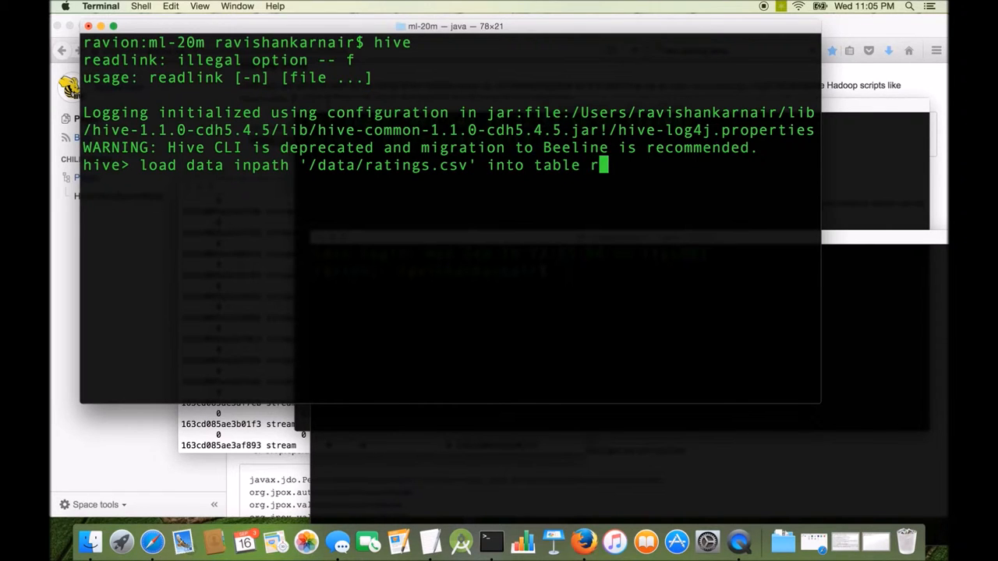
type("atings;")
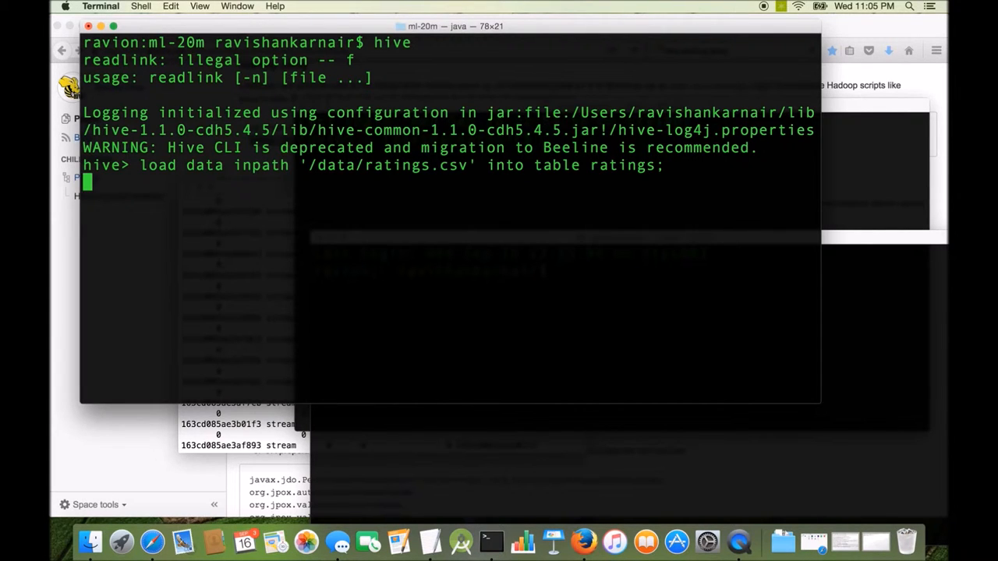
key("enter")
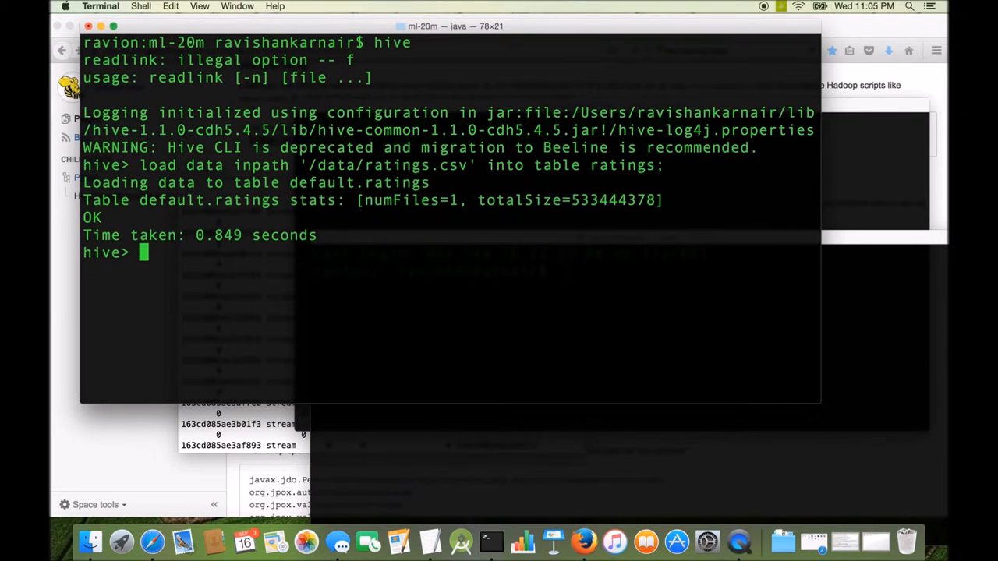
Count the Hive ratings table rows, returning 20000263
type("select c")
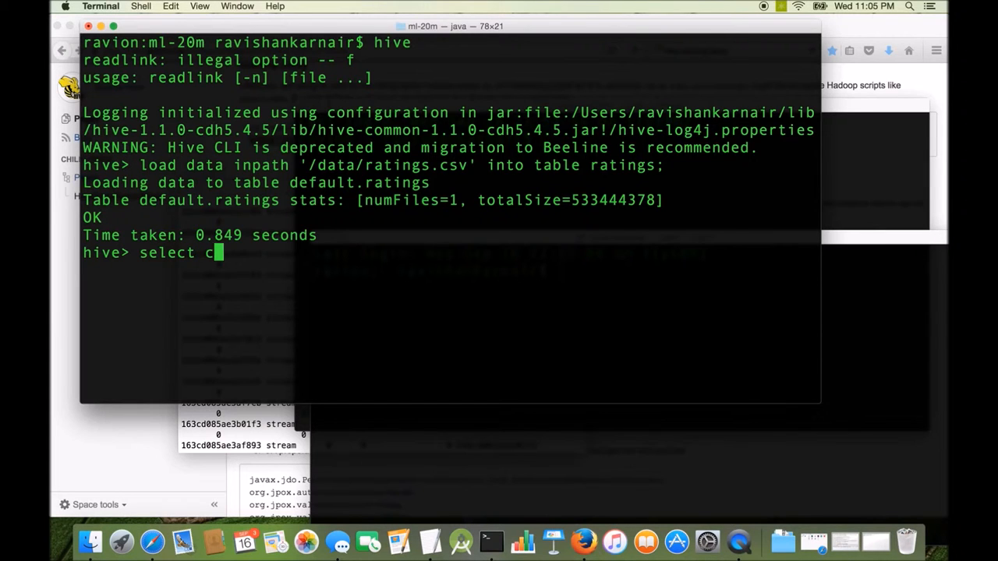
type("ount(*) from rat")
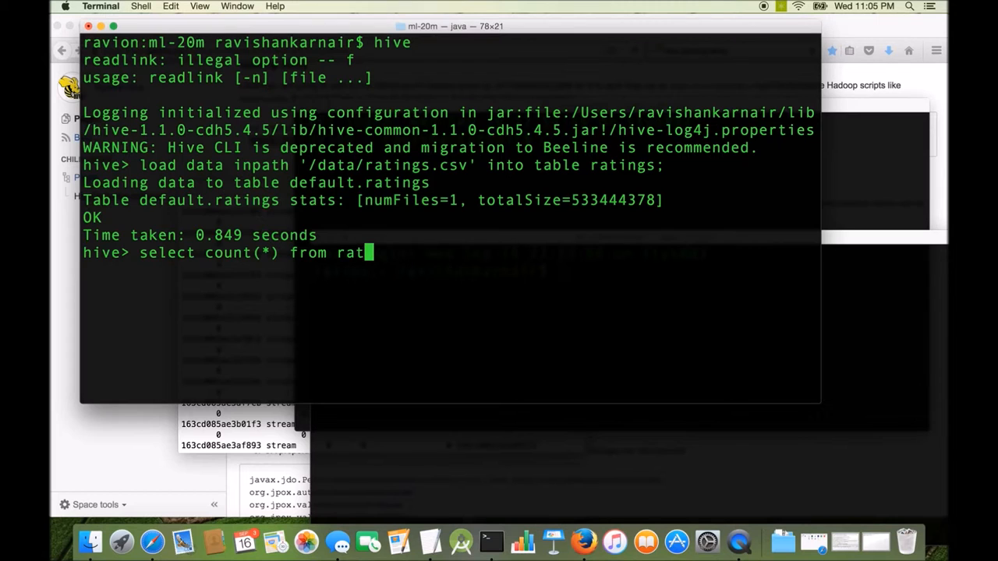
type("ings;")
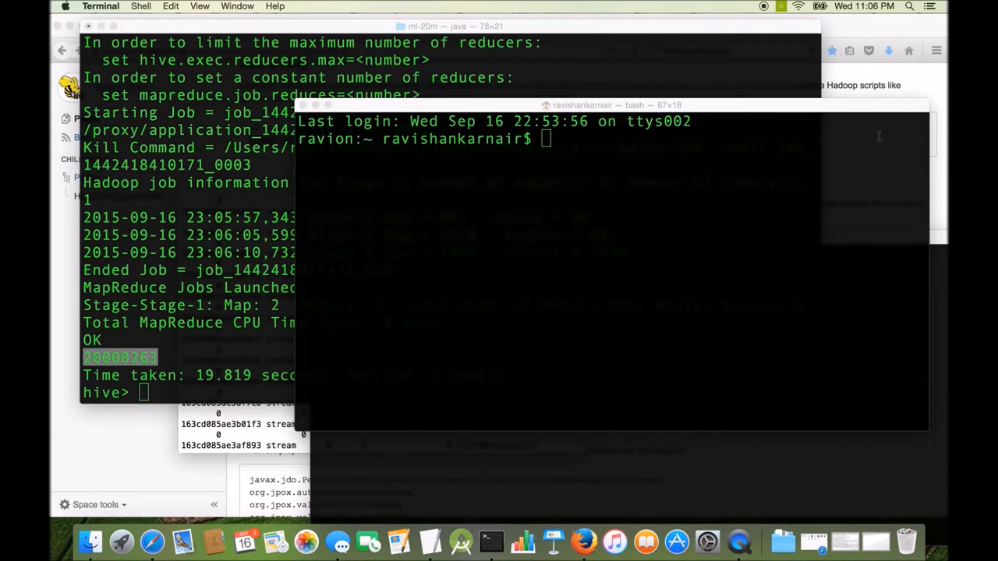
List the home folder, enter uniconnectserver and run bin/launcher run
type("ls")
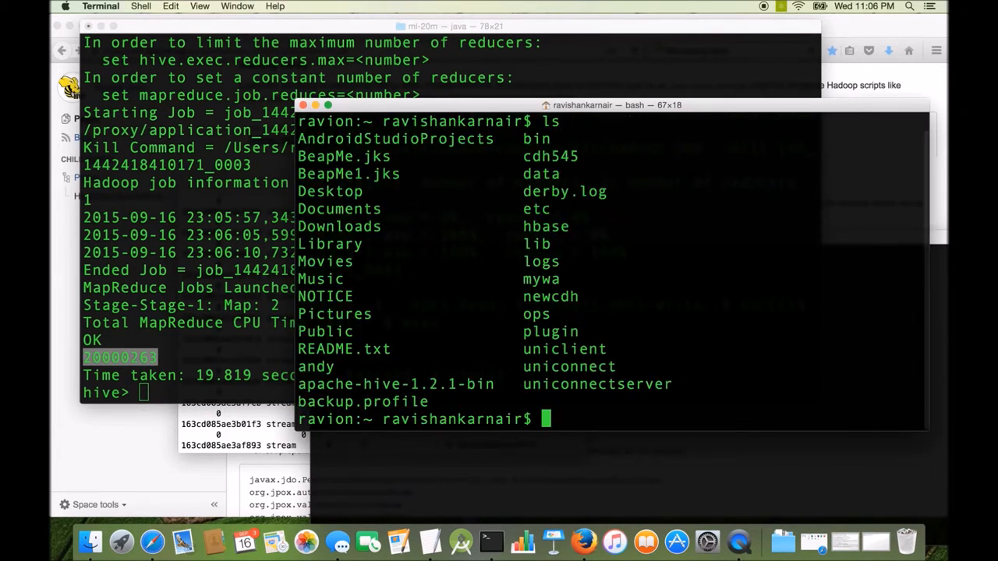
type("cd uni")
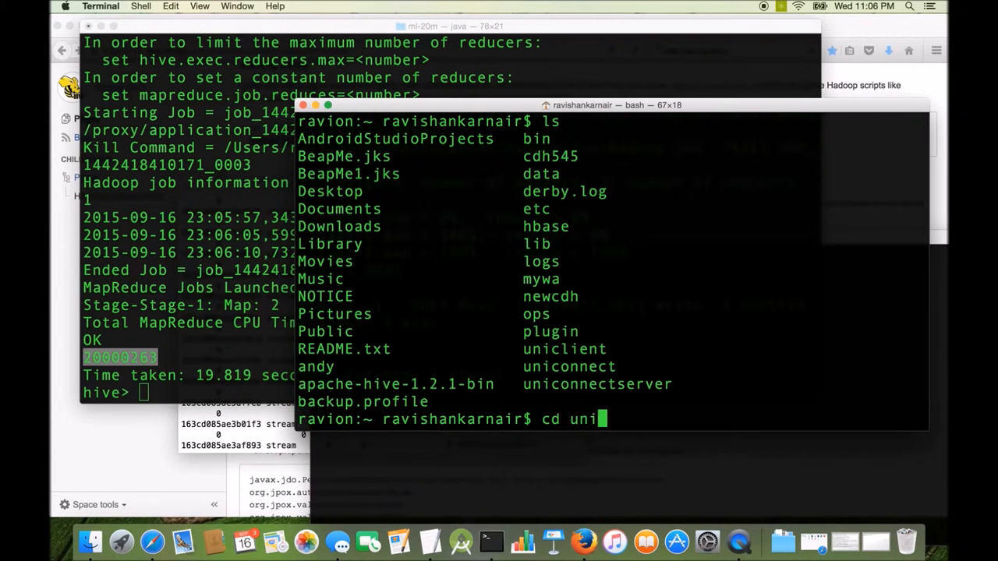
type("connect")
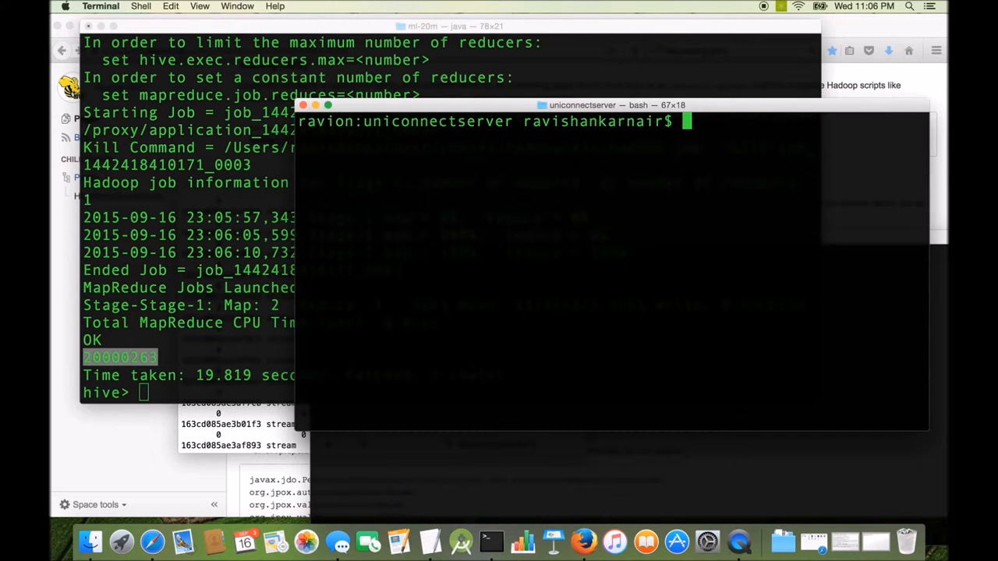
type("bin/l")
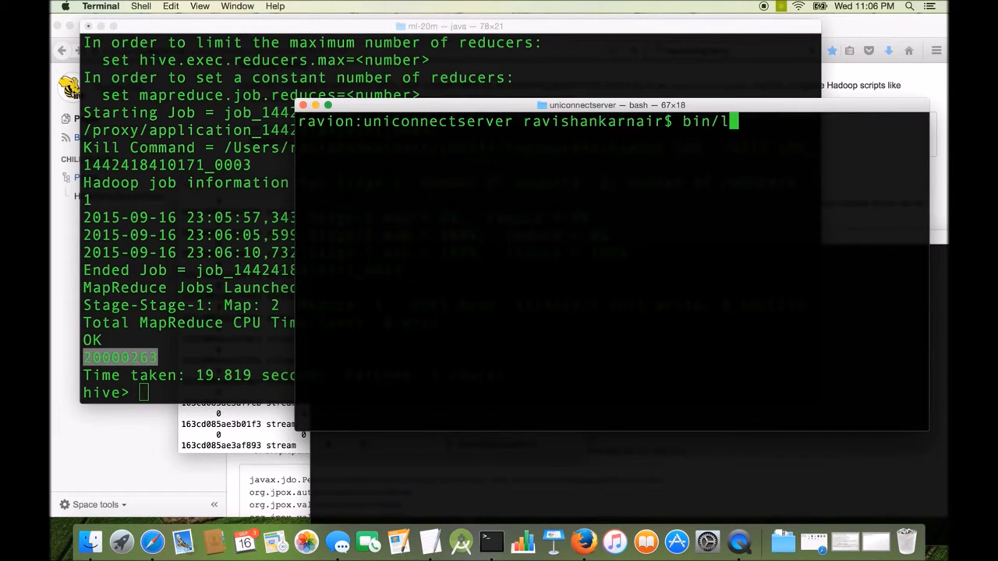
type("auncher run")
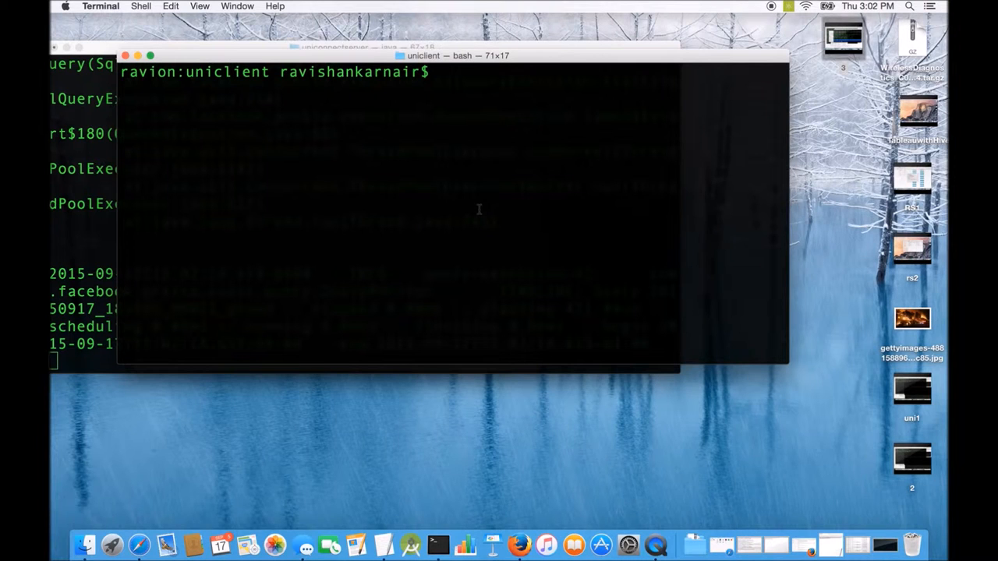
Launch uniclient.jar and describe the hive.default.ratings table
type("java -jar uniclient.jar")
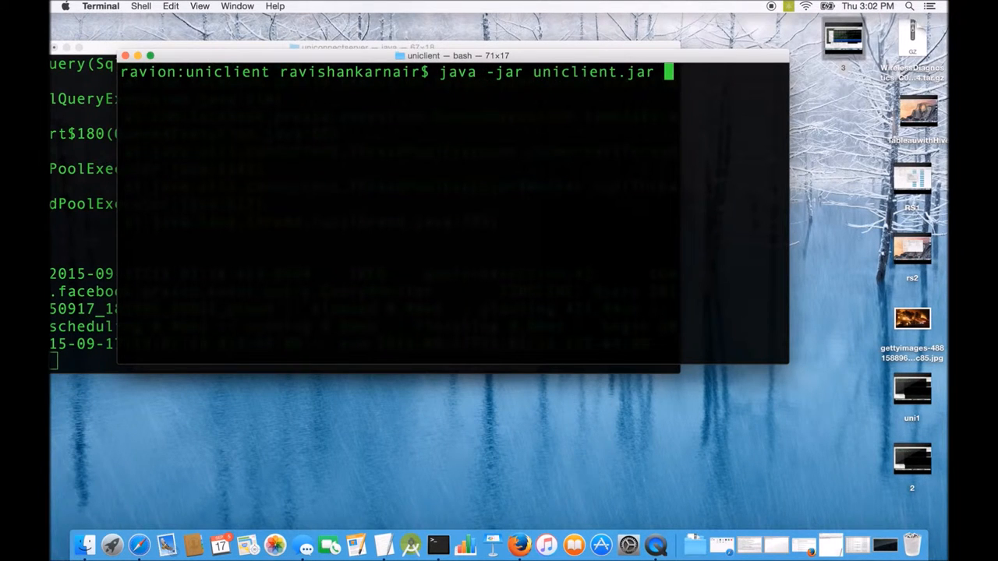
key("Return")
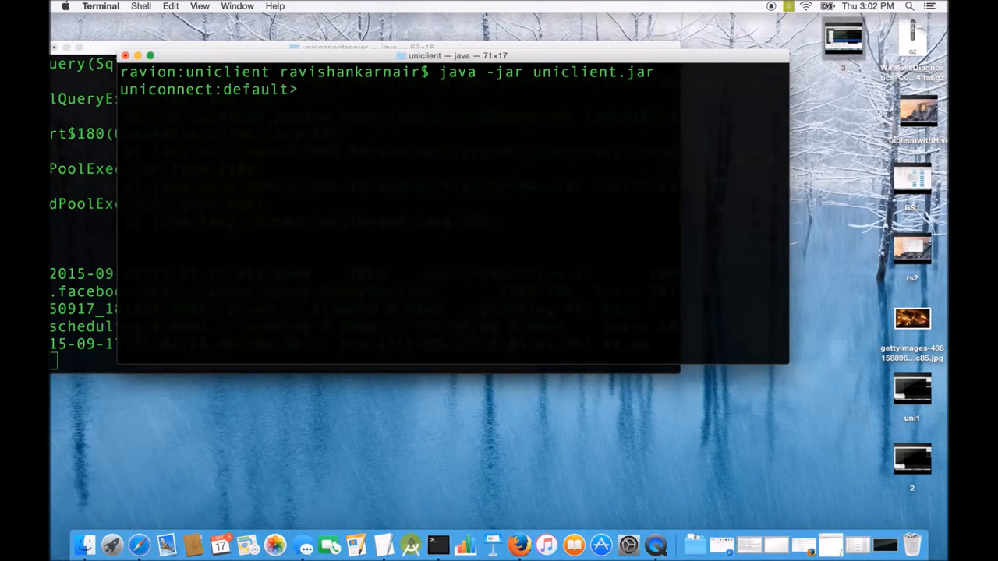
type("select u")
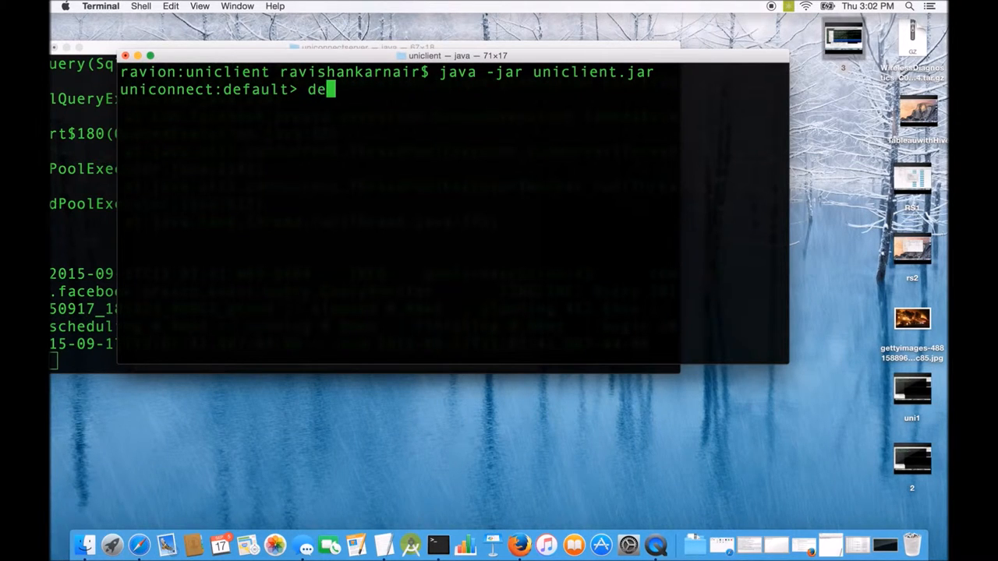
type("scri")
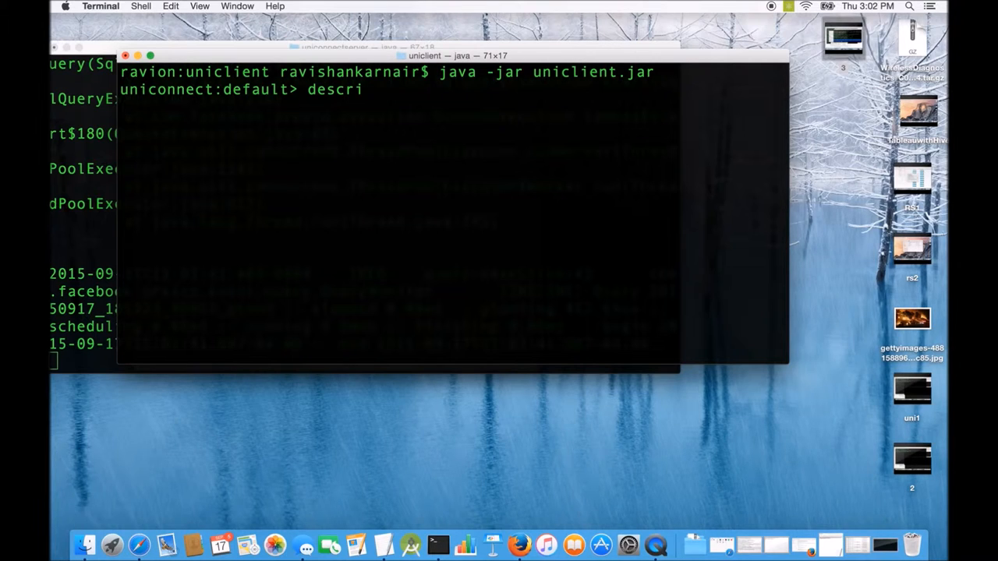
type("be")
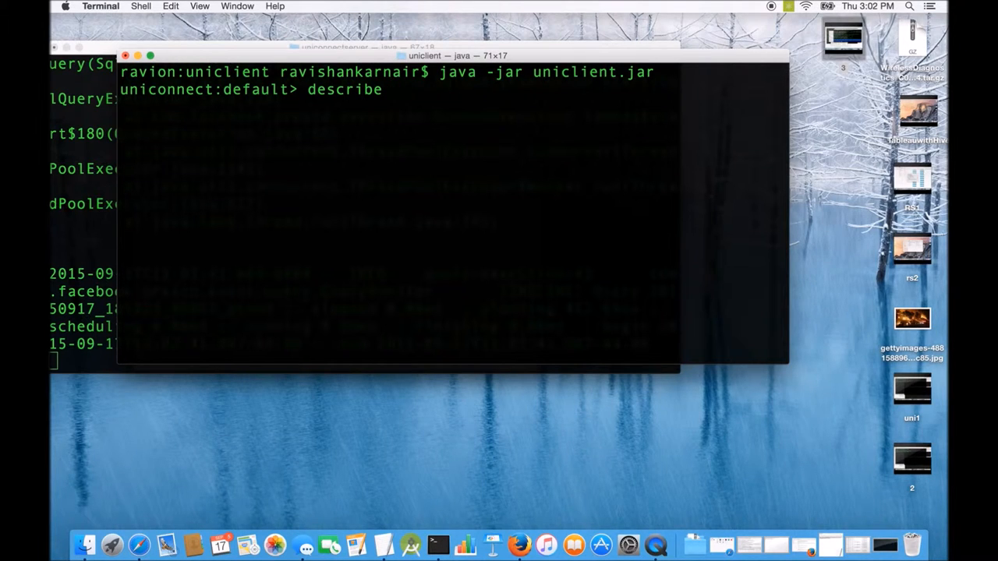
type("hive.defa")
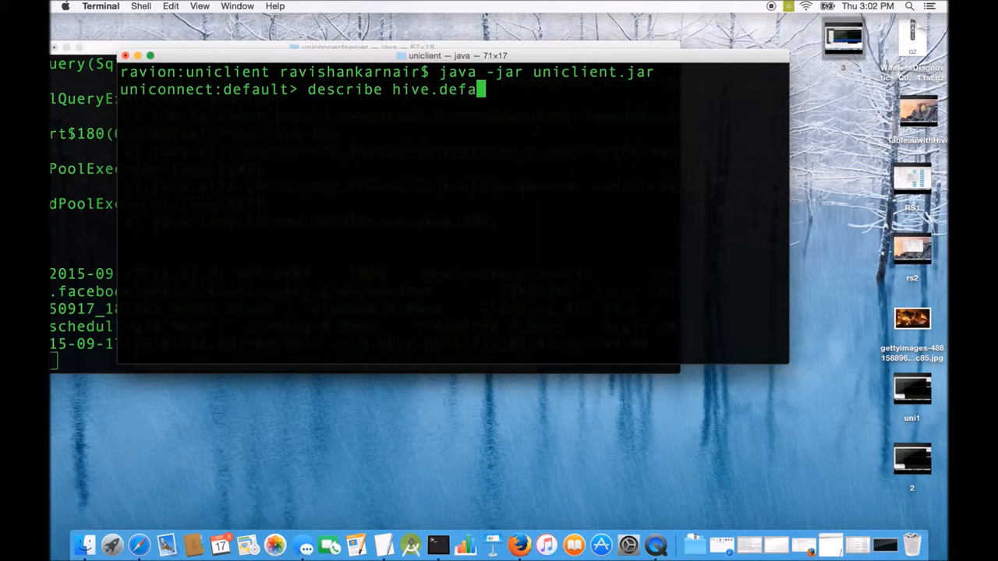
type("ult.")
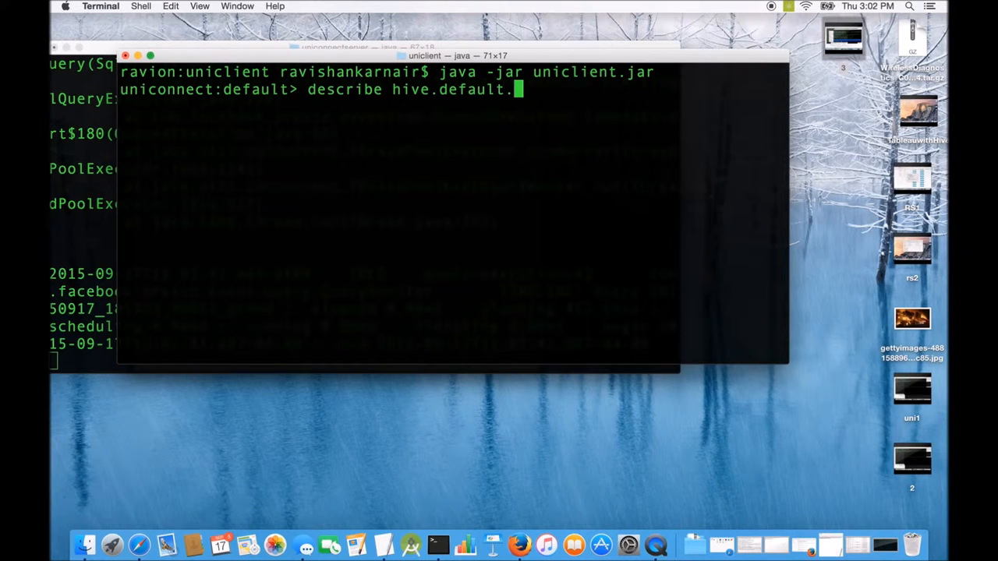
type("ratings;")
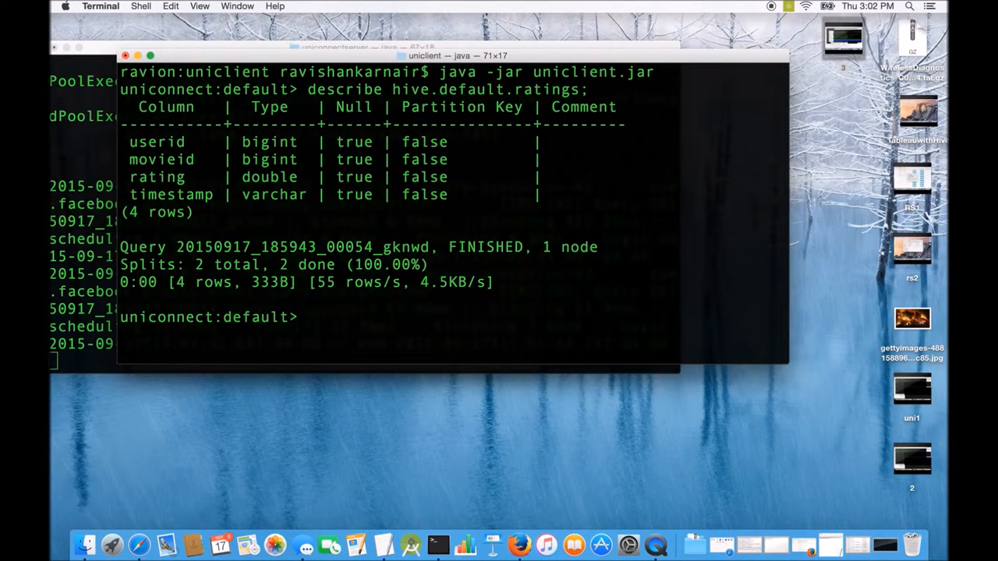
Query userid and movieid from hive.default.ratings
type("select")
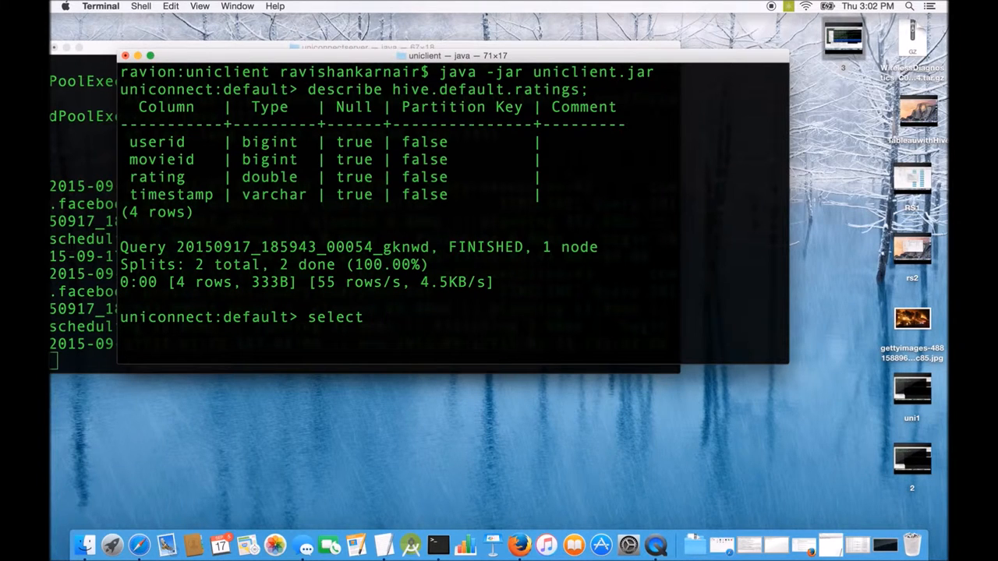
type("user")
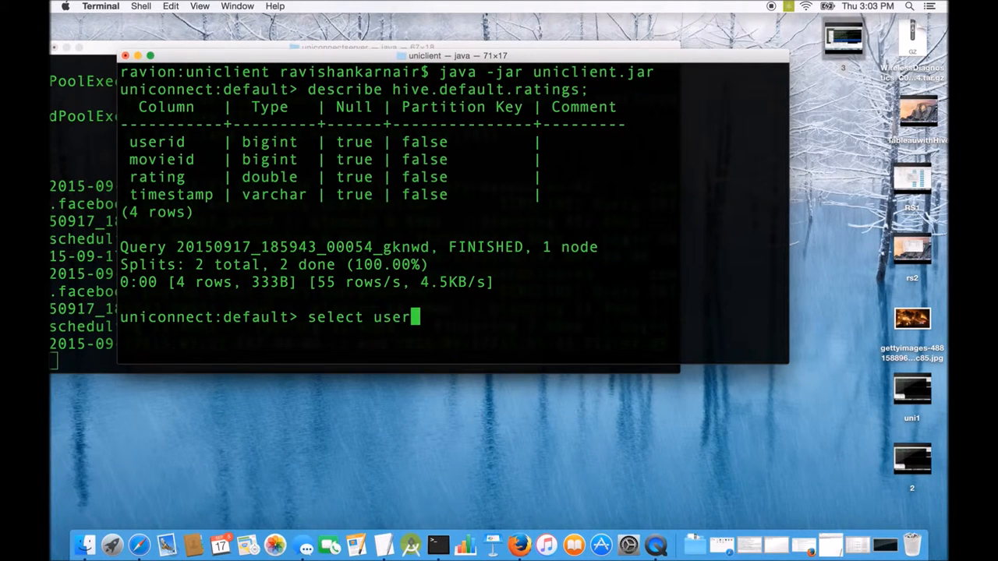
type("id,")
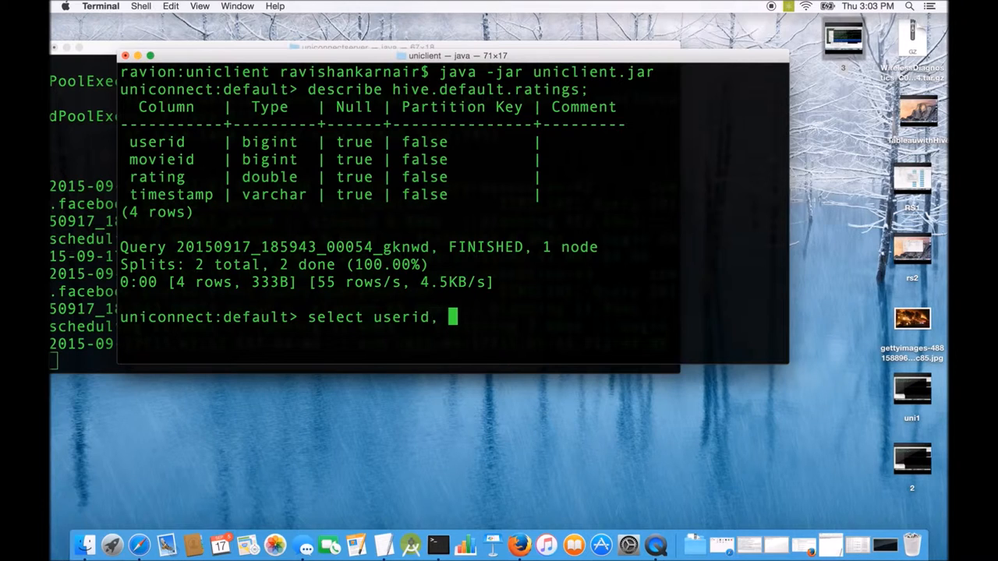
type("m")
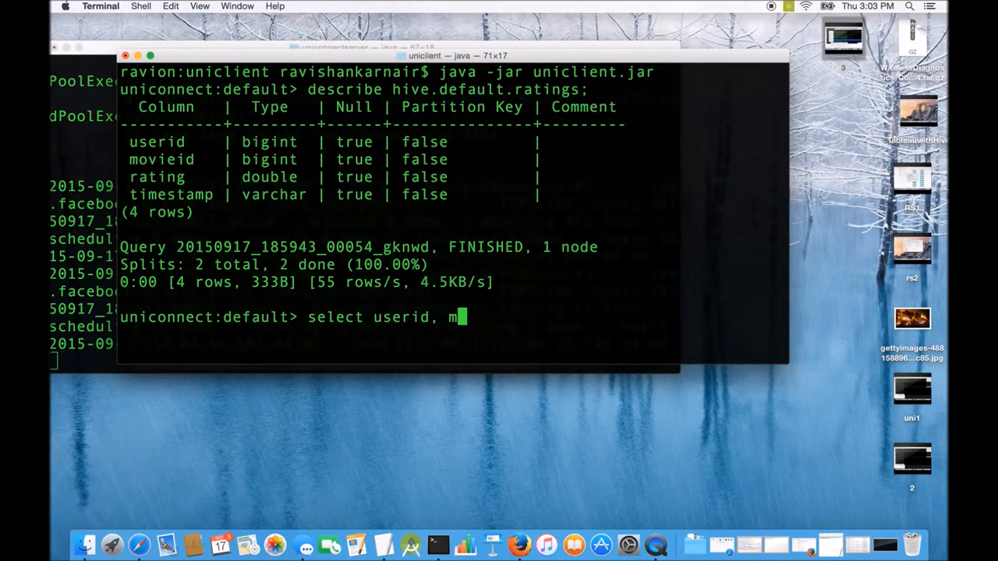
type("ovieid from")
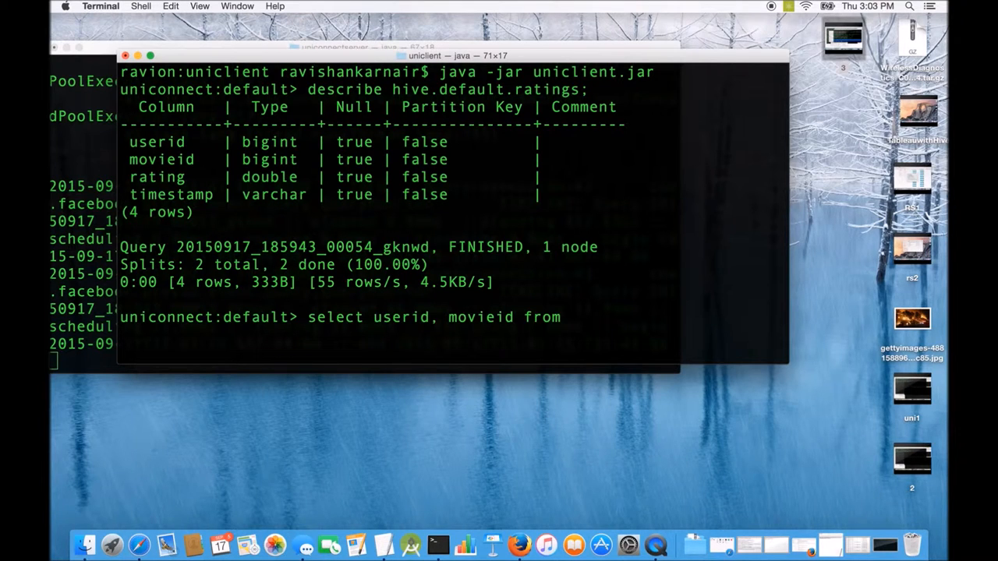
type("r")
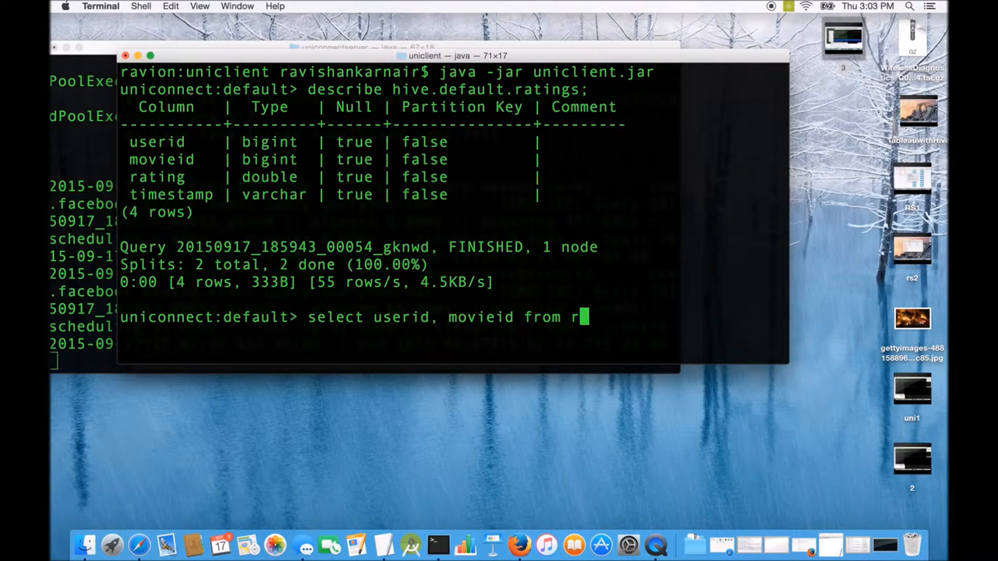
type("ive.def")
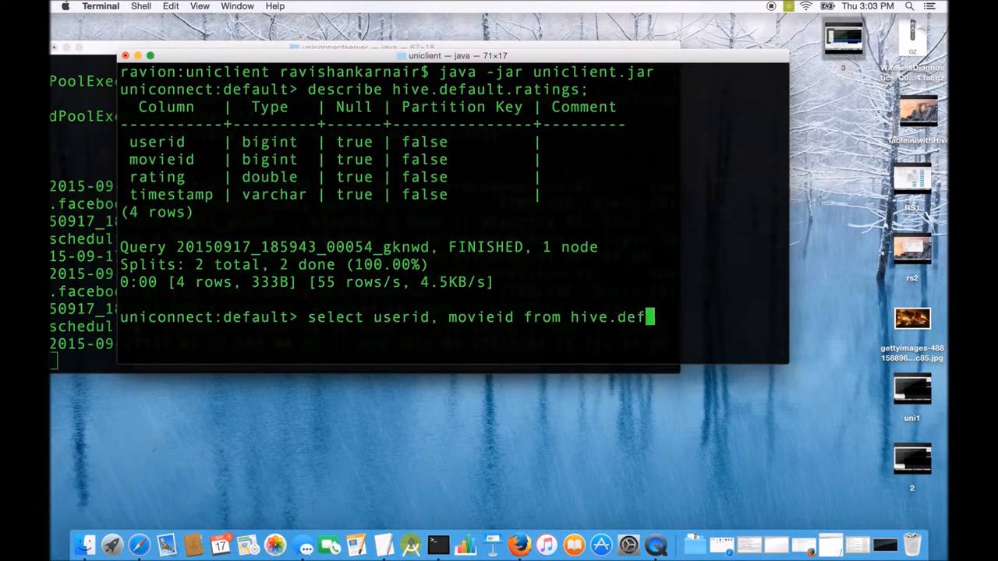
type("ault.ratings")
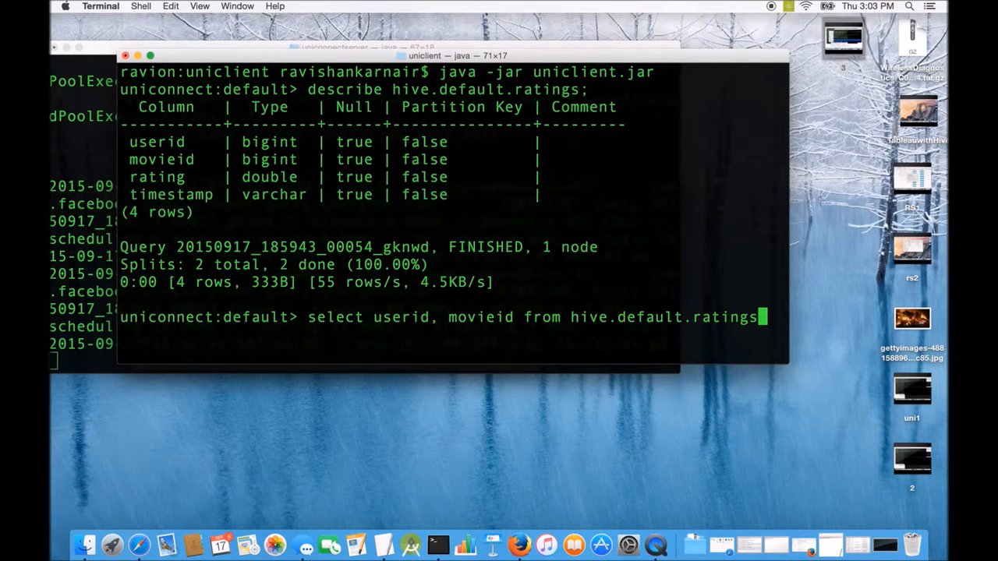
key("Return")
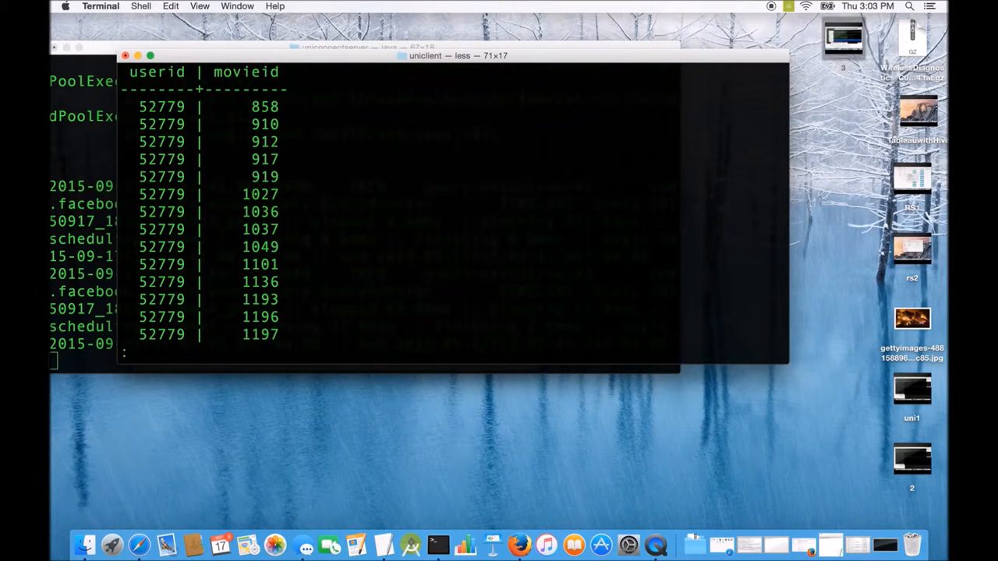
Scroll through the pages of userid and movieid result rows
scroll("down", 3)
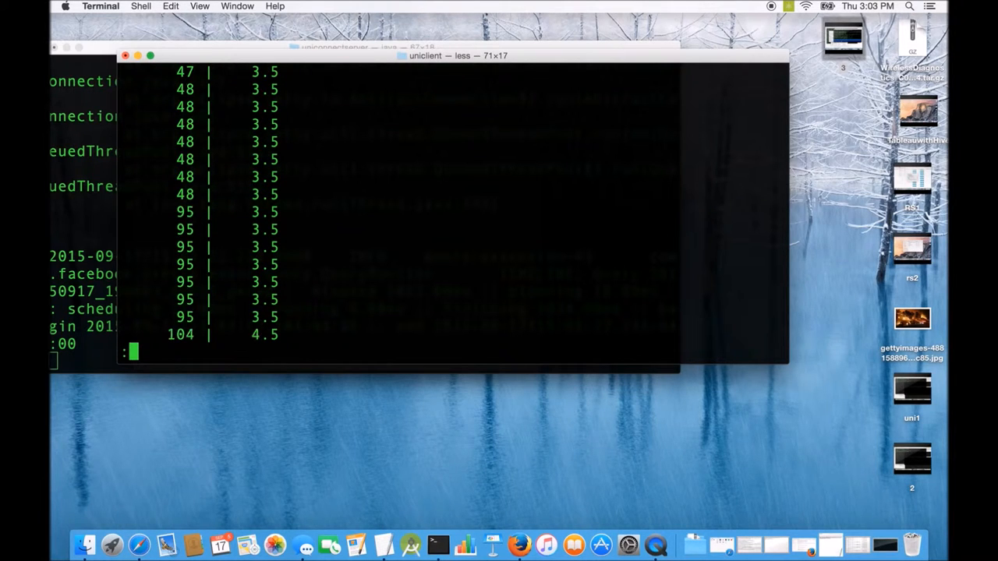
scroll("down", 3)
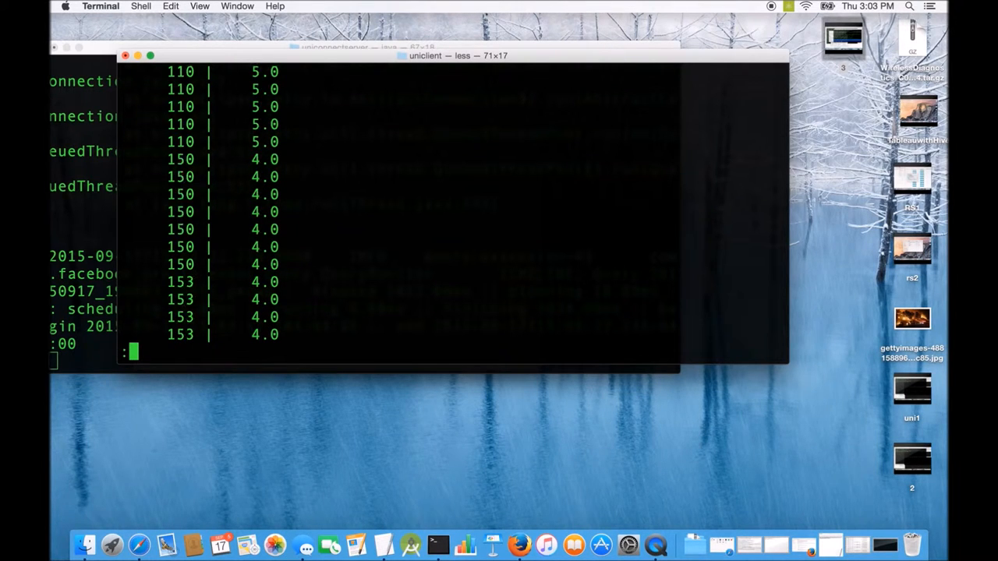
scroll("down", 3)
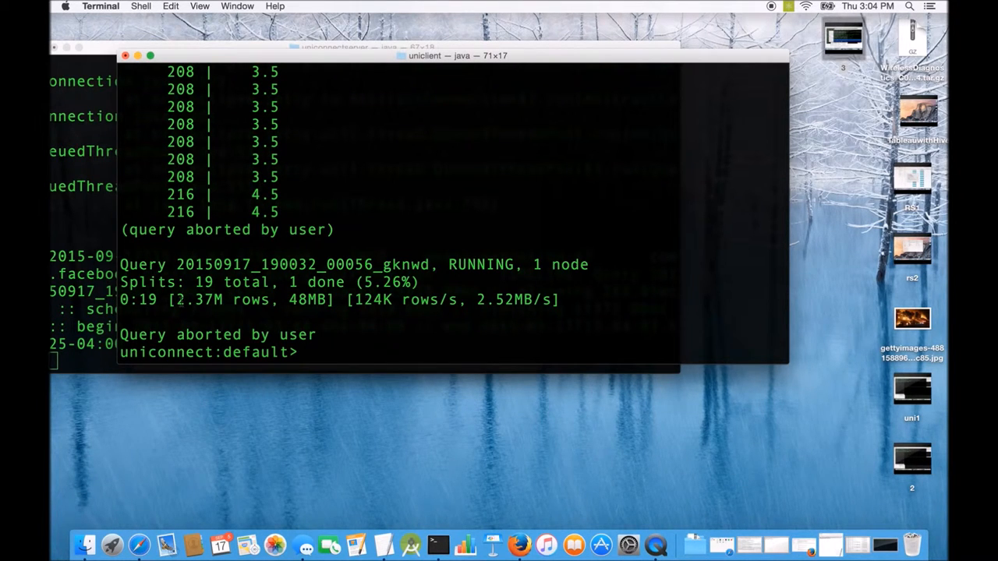
Abort the running ratings query and return to the uniconnect:default> prompt
left_click_drag(175, 299, 421, 299)
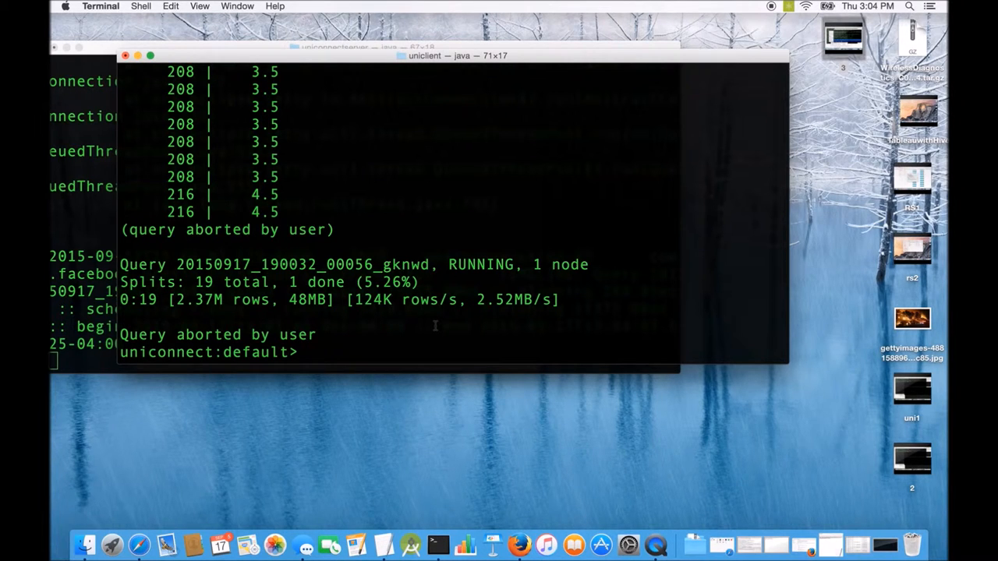
mouse_move(482, 81)
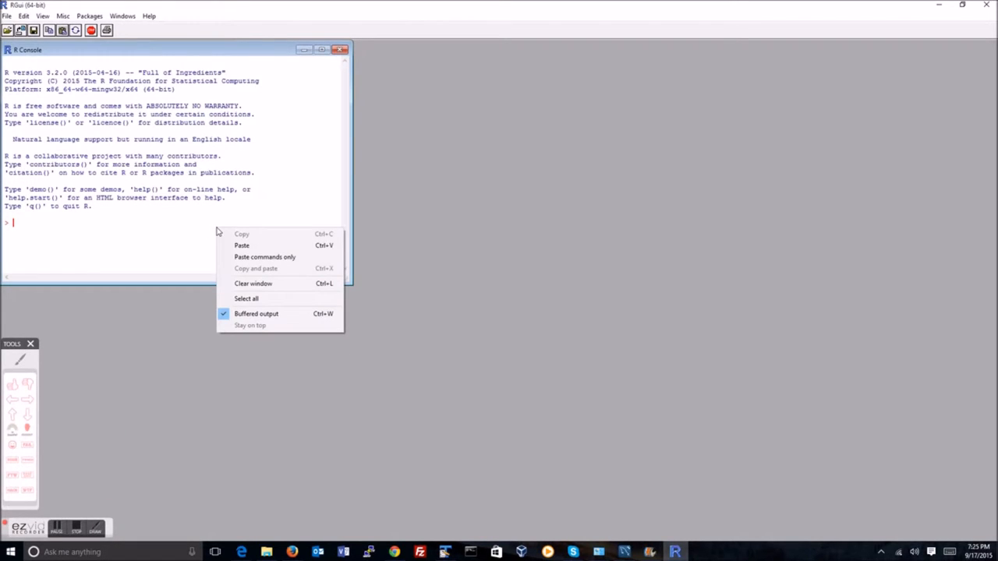
mouse_move(242, 244)
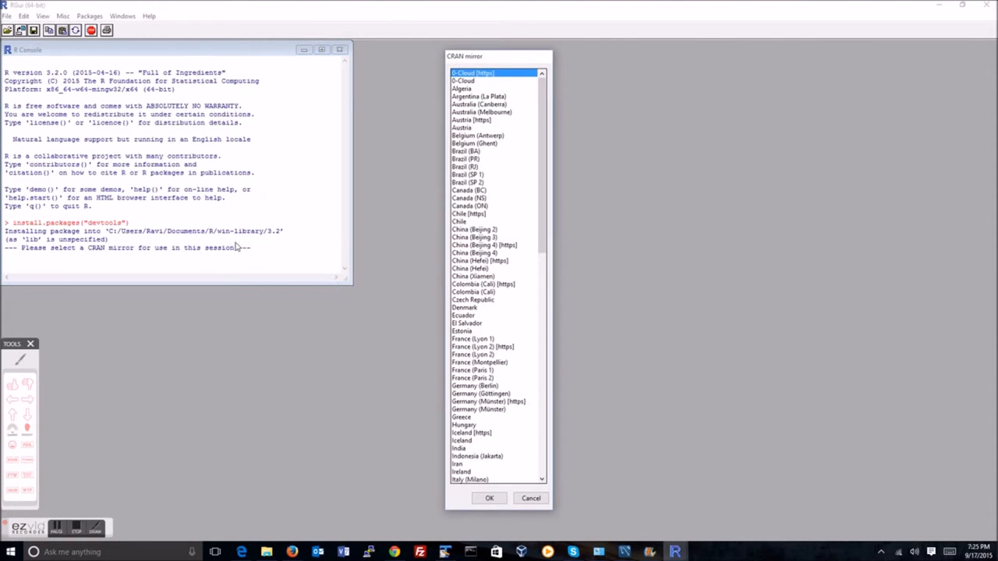
Pick the USA (IA) CRAN mirror to install devtools
scroll("down", 3)
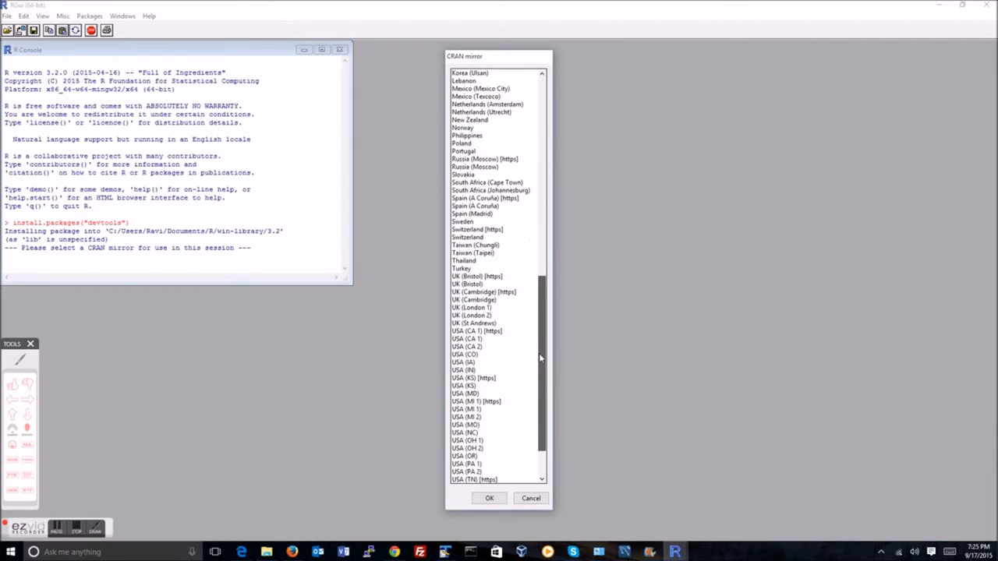
scroll("down", 3)
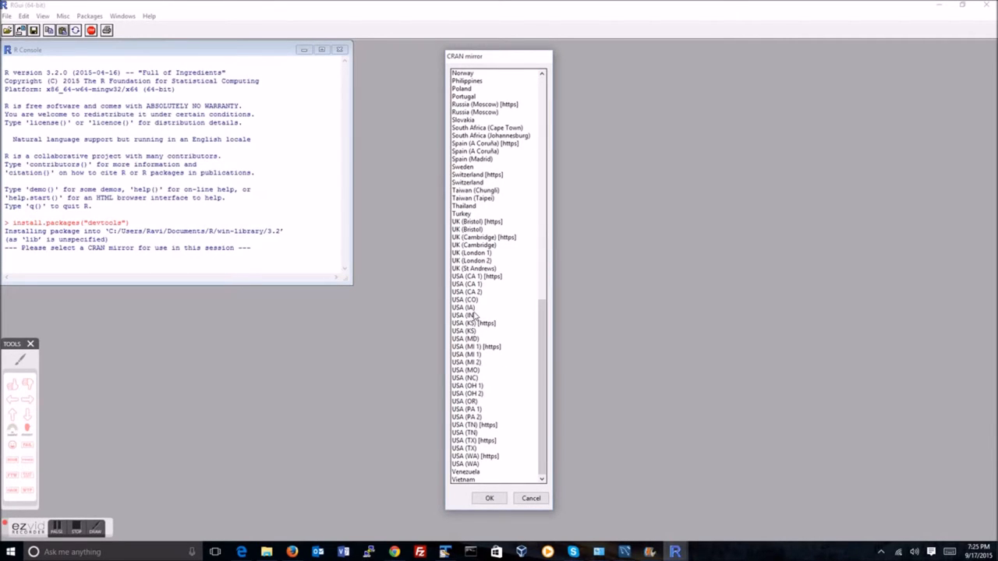
mouse_move(474, 316)
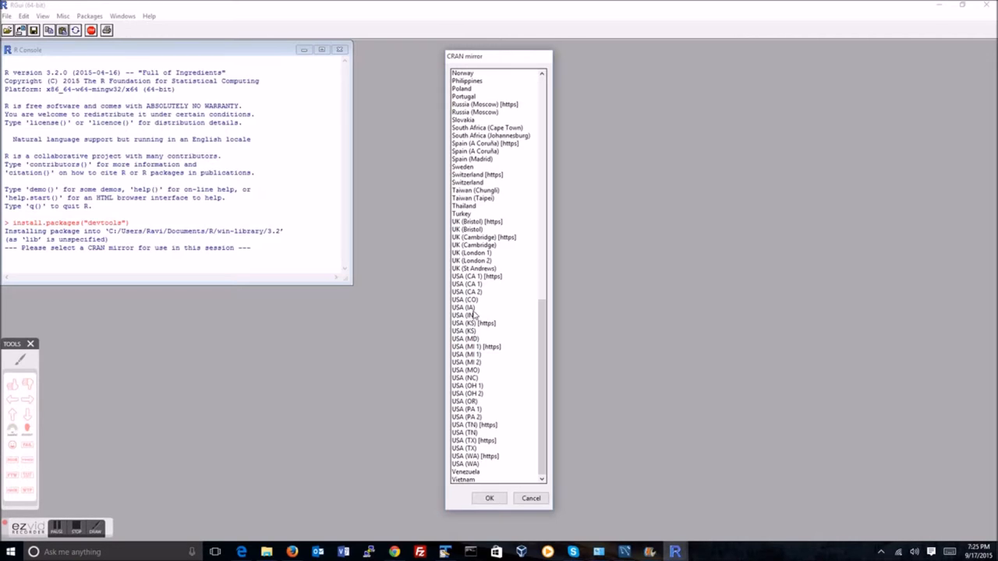
left_click(465, 307)
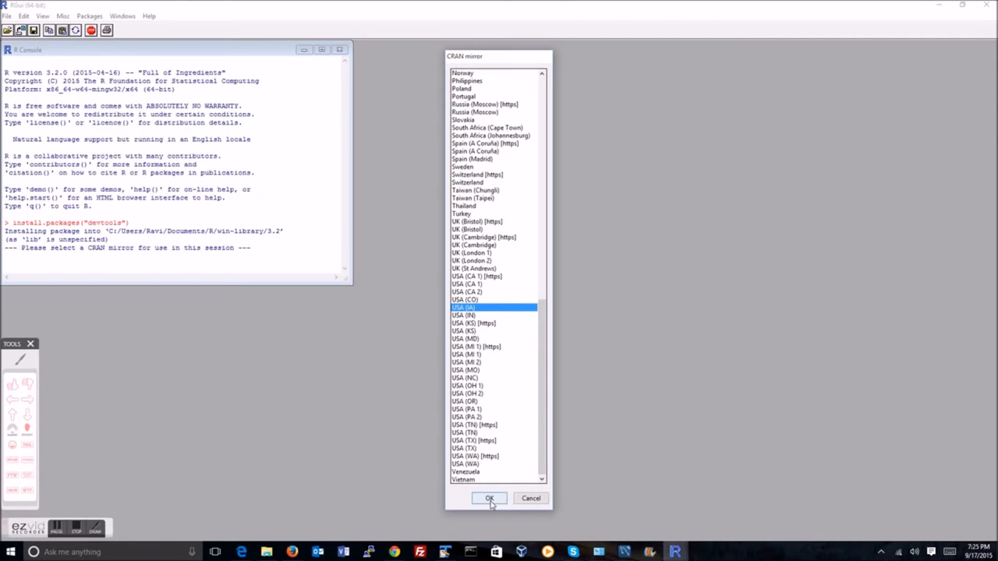
left_click(489, 498)
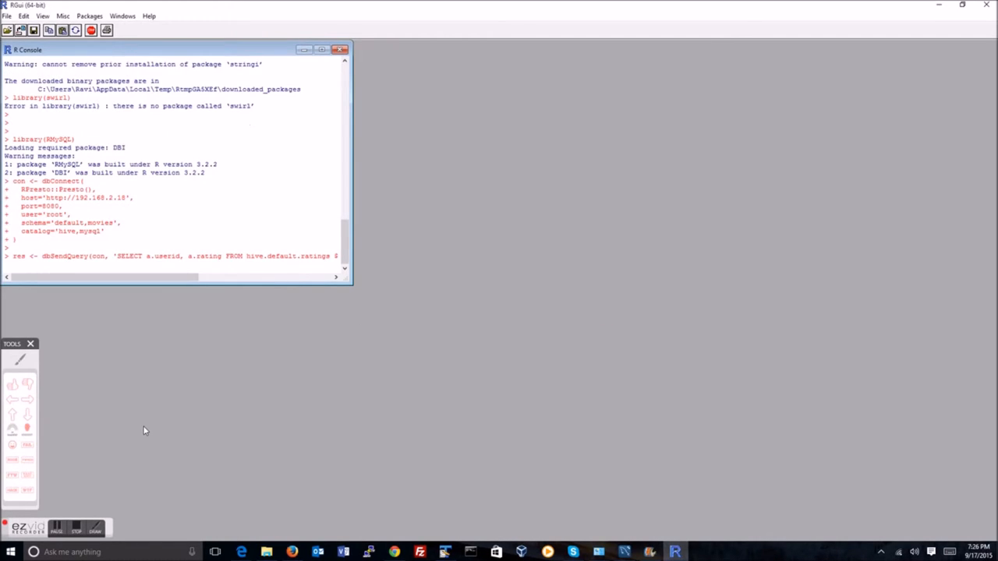
Fetch the query results with data <- dbFetch(res), centre the console, and type print(data
type("data <- dbFetch(res)")
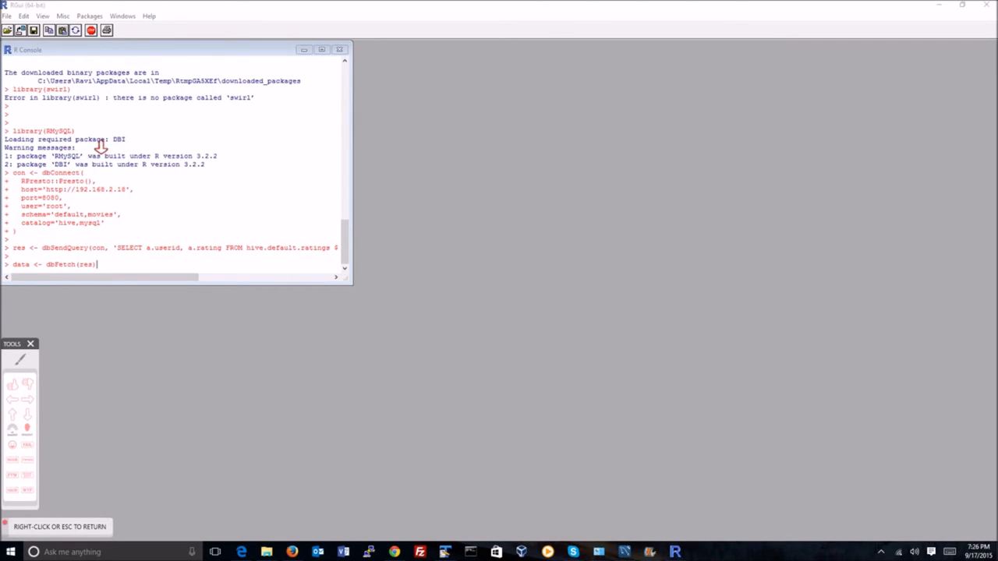
mouse_move(170, 196)
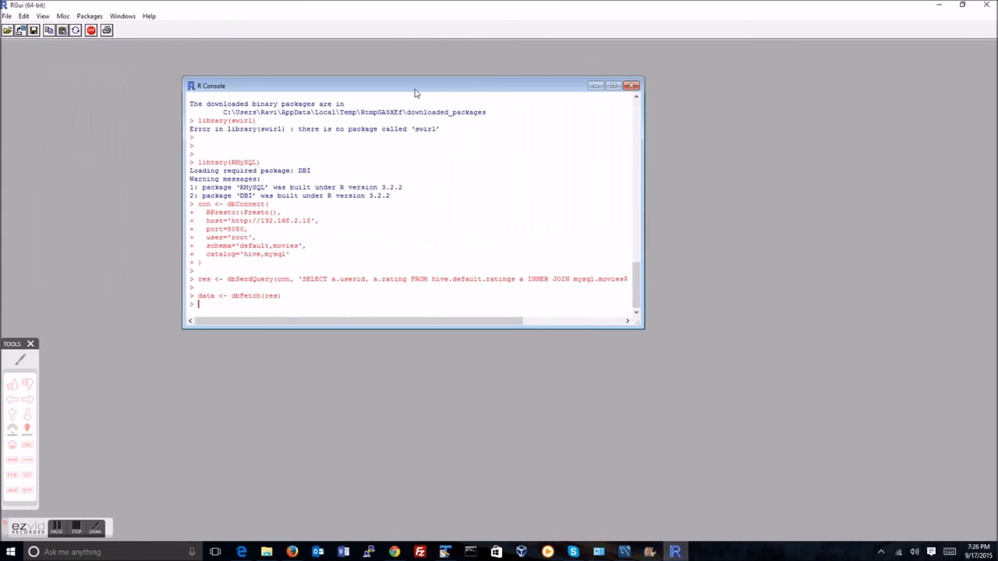
left_click_drag(413, 86, 500, 64)
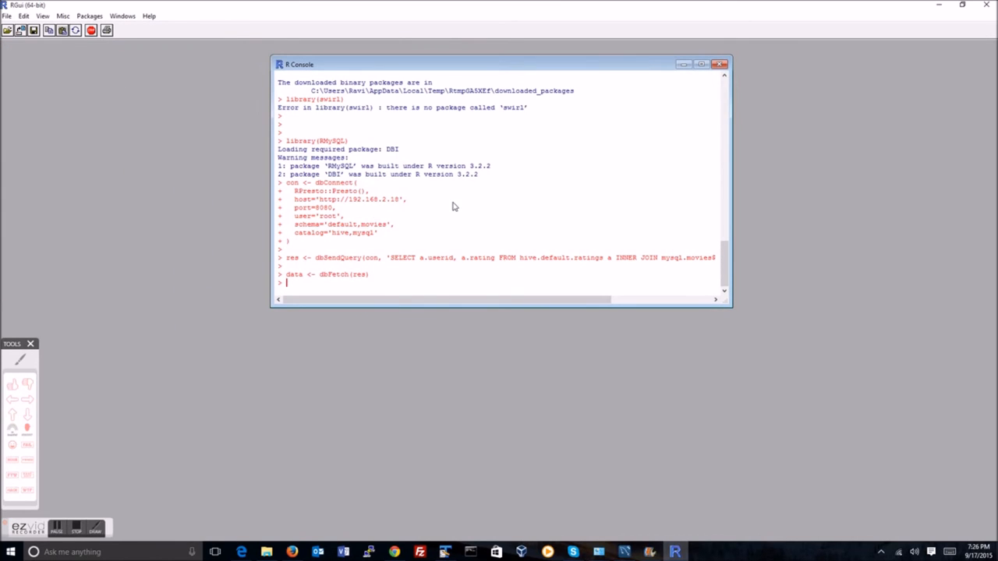
type("print")
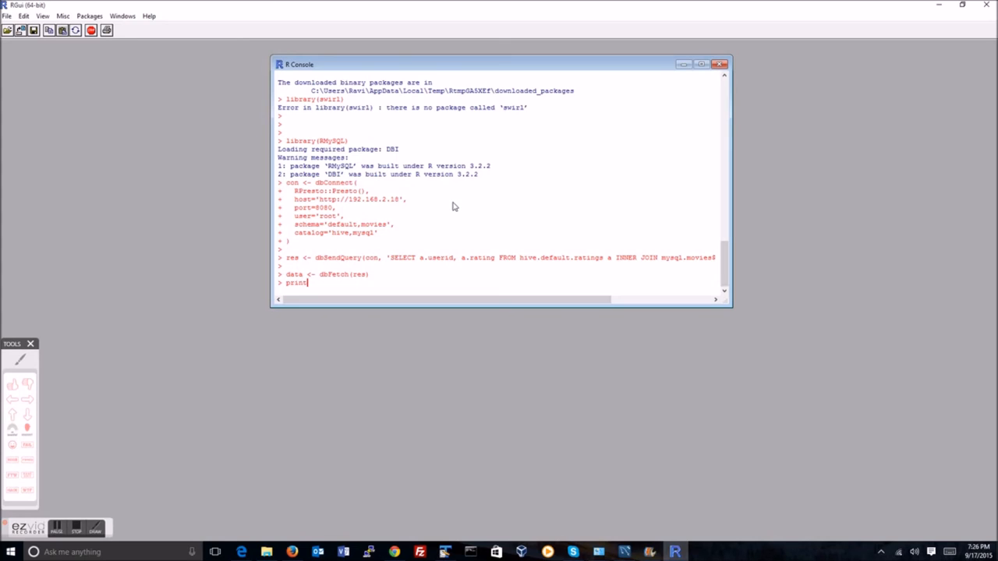
type("(data")
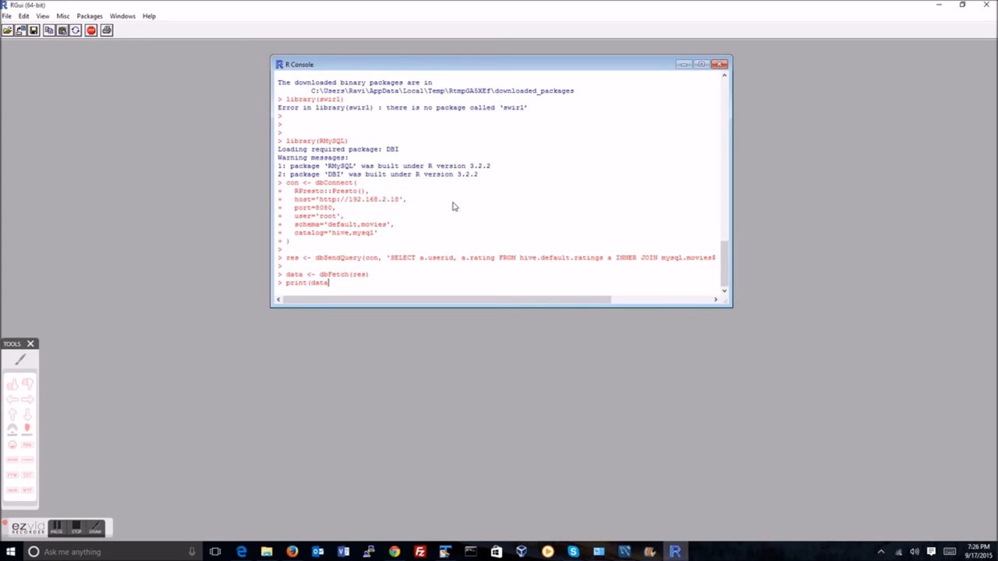